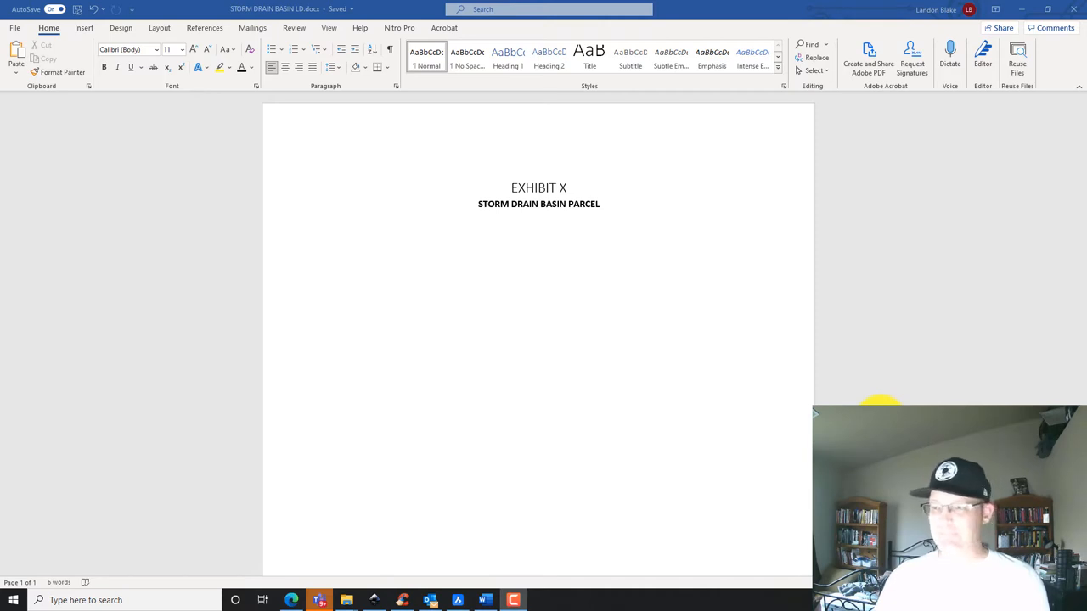
{"action": "mouse_move", "coordinate": [201, 264]}
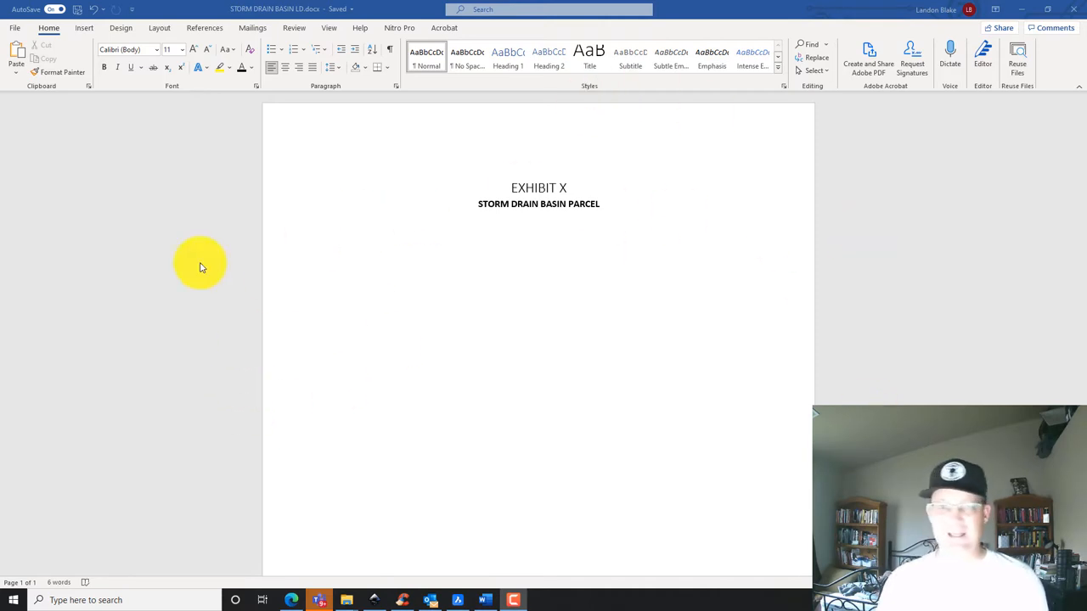
{"action": "mouse_move", "coordinate": [677, 354]}
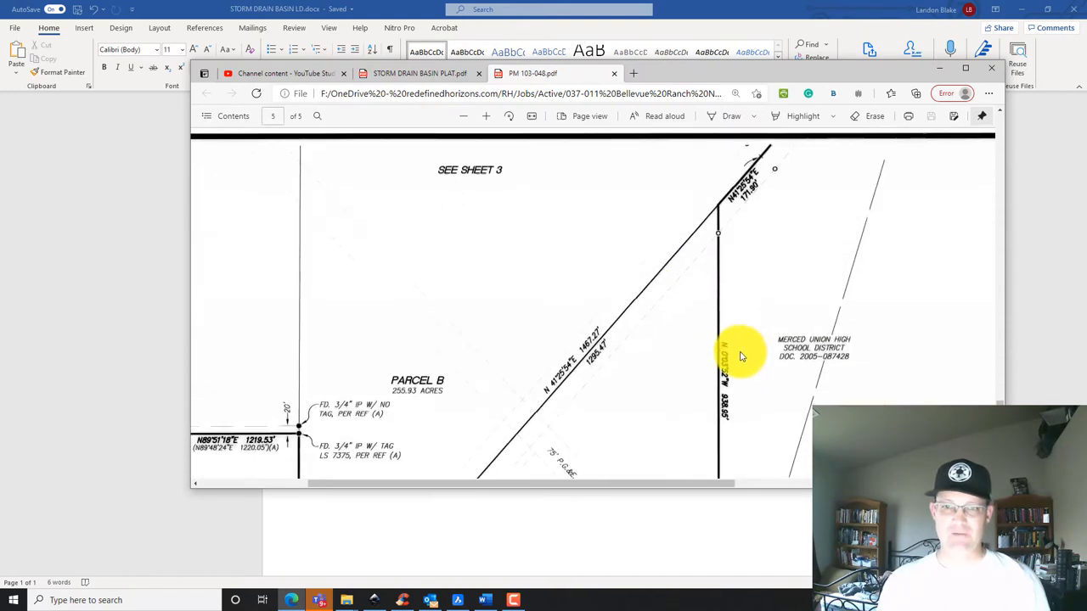
Scroll through the PM 103-048 parcel map, then bring up the STORM DRAIN BASIN PLAT PDF
{"action": "scroll", "scroll_direction": "down", "scroll_amount": 3}
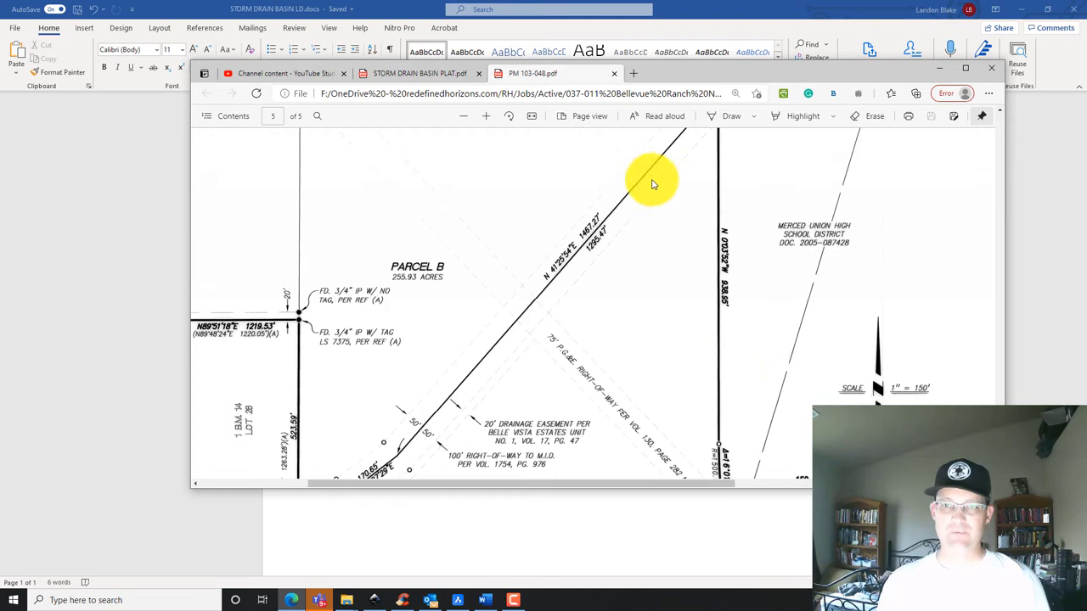
{"action": "mouse_move", "coordinate": [695, 207]}
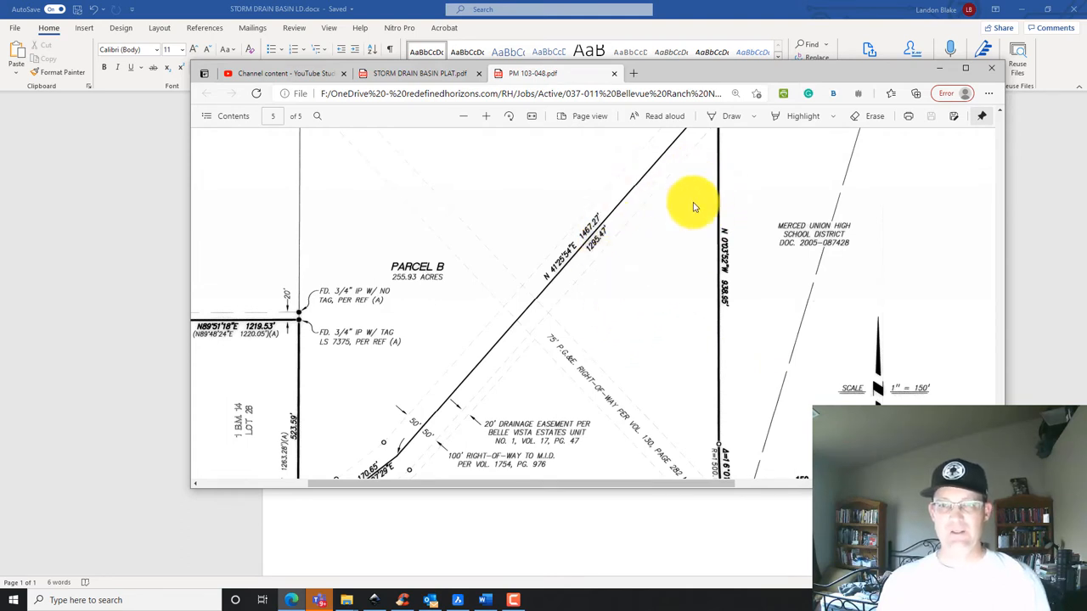
{"action": "mouse_move", "coordinate": [611, 229]}
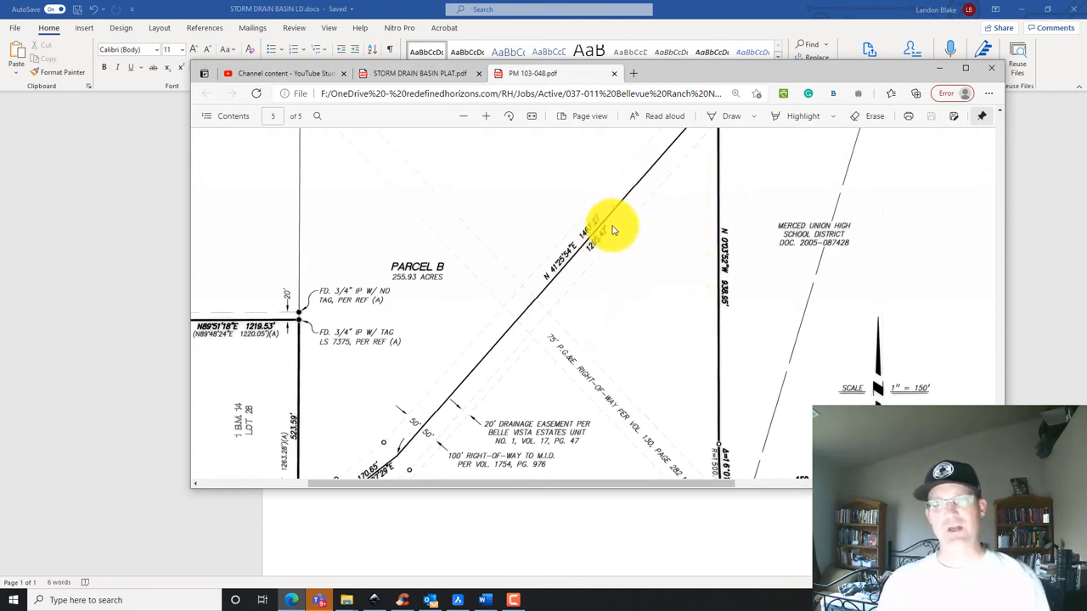
{"action": "scroll", "scroll_direction": "down", "scroll_amount": 3}
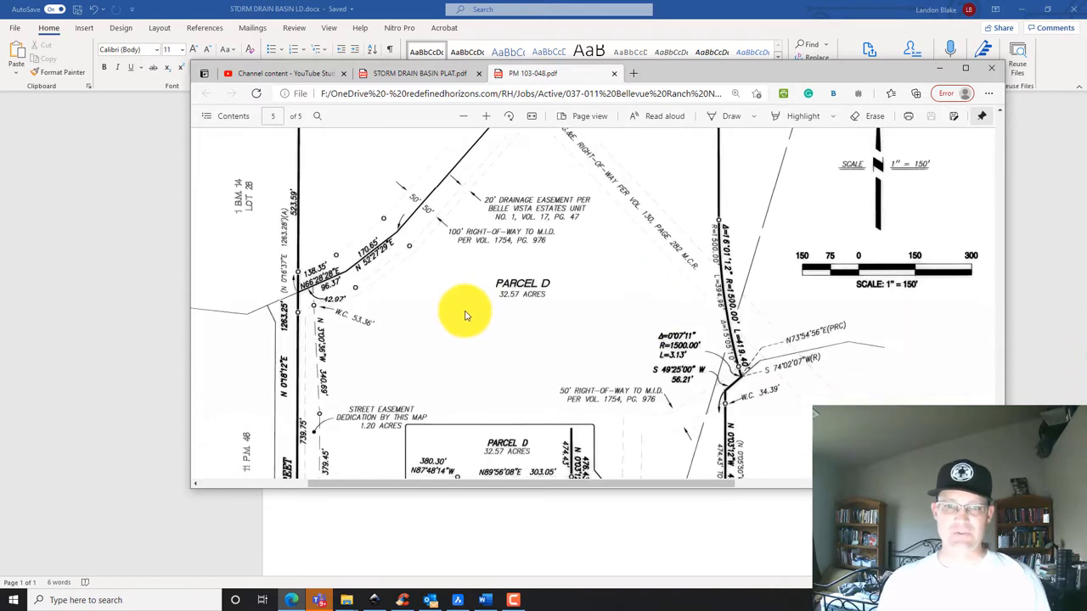
{"action": "scroll", "scroll_direction": "down", "scroll_amount": 3}
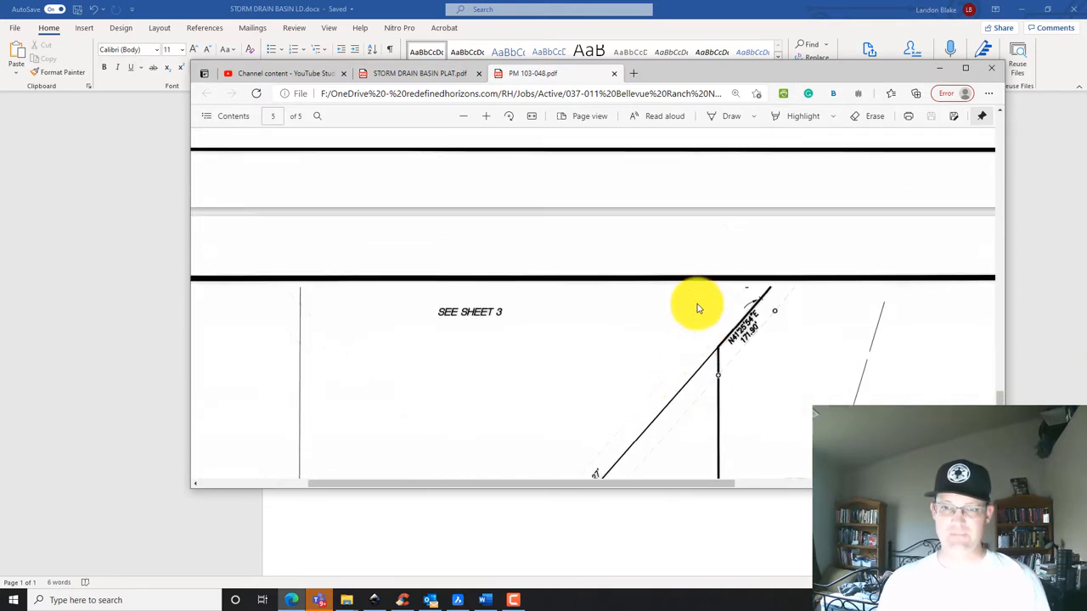
{"action": "scroll", "scroll_direction": "down", "scroll_amount": 3}
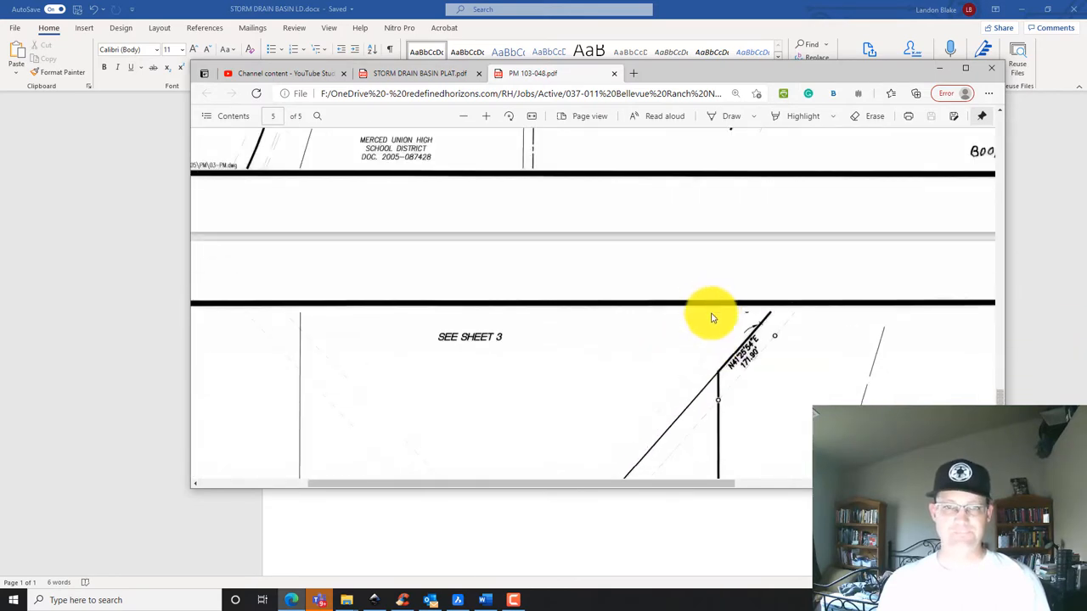
{"action": "scroll", "scroll_direction": "down", "scroll_amount": 3}
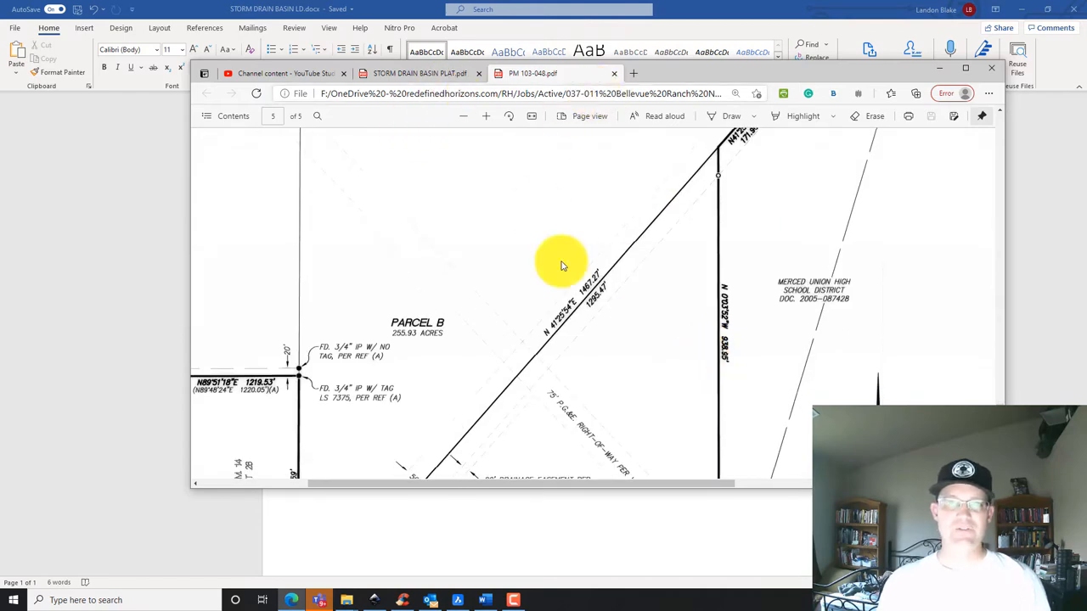
{"action": "left_click", "coordinate": [416, 73]}
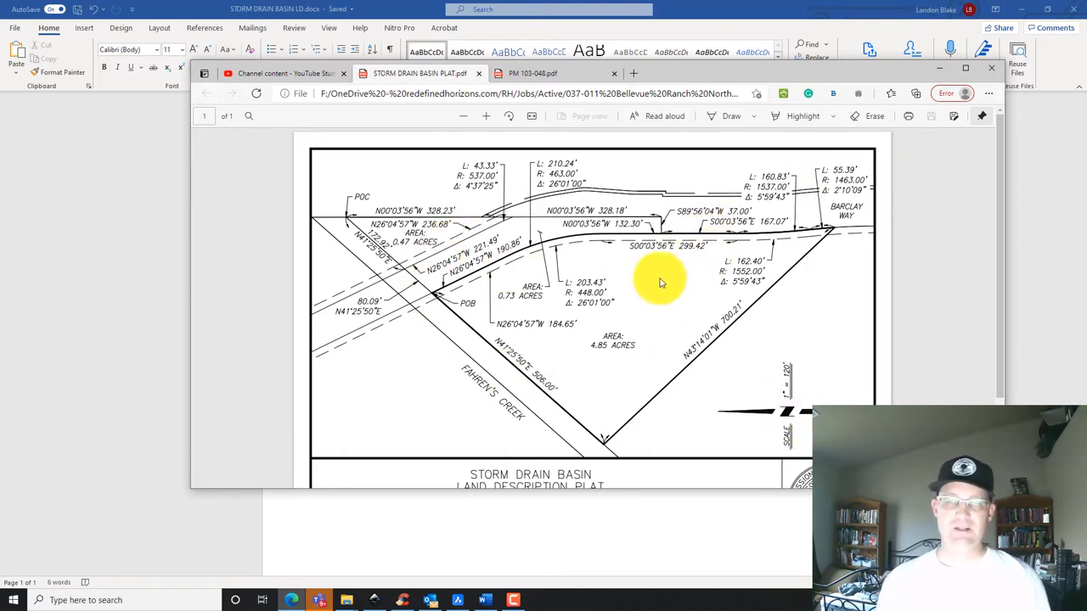
{"action": "mouse_move", "coordinate": [607, 304]}
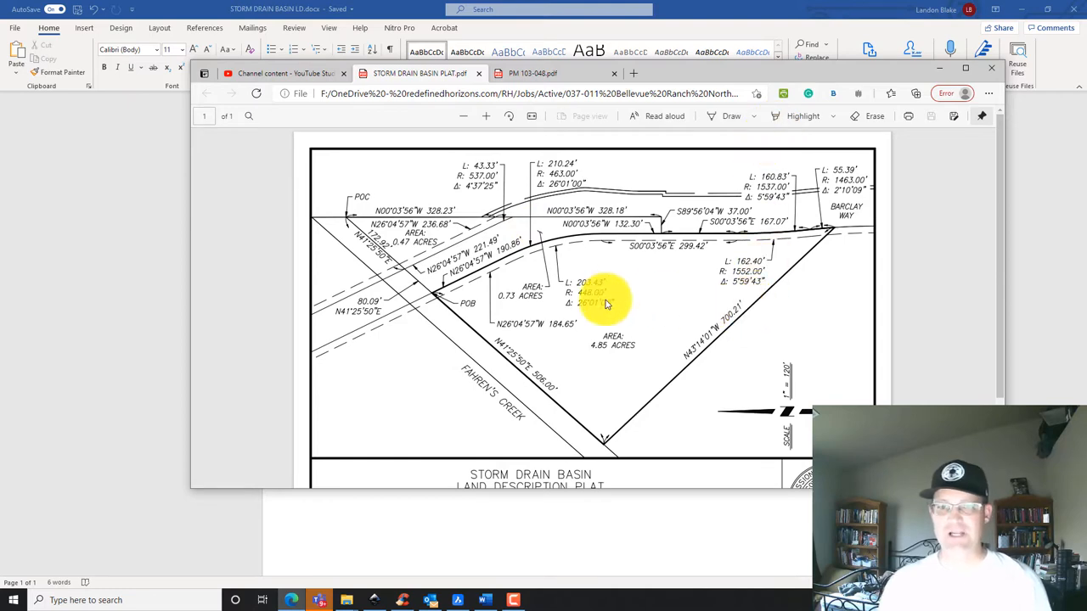
{"action": "mouse_move", "coordinate": [1017, 51]}
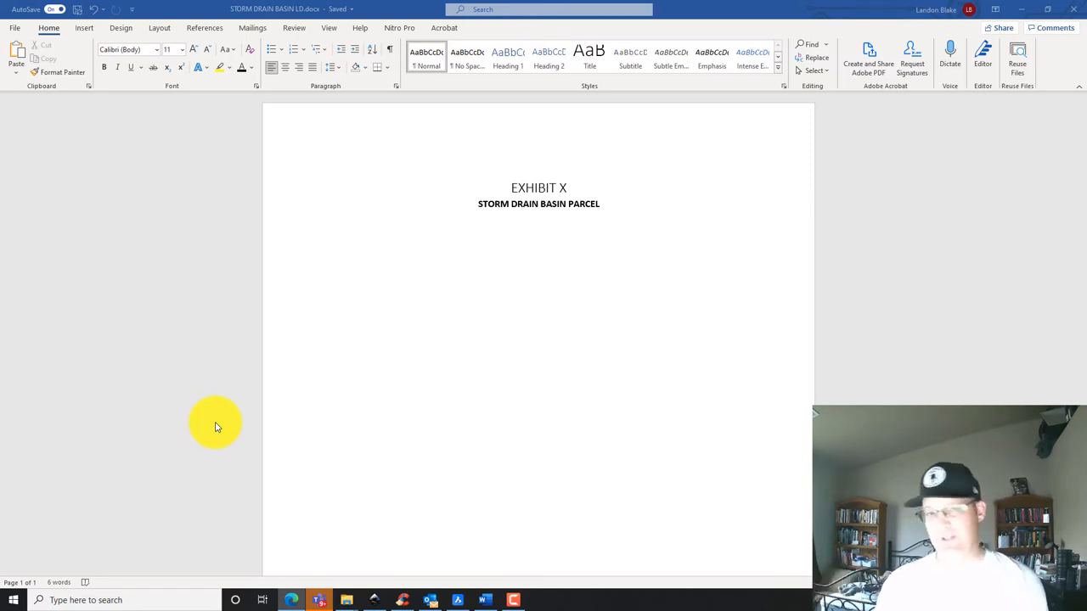
{"action": "mouse_move", "coordinate": [346, 600]}
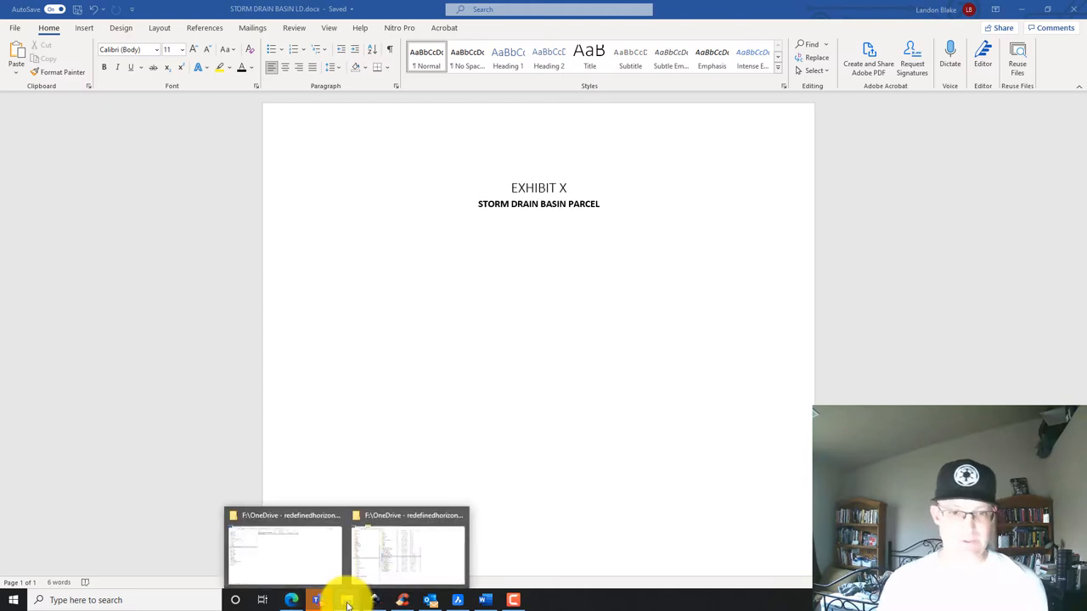
Open CLOSURE REPORT.docx from the project's Closure Report folder in File Explorer
{"action": "left_click", "coordinate": [285, 547]}
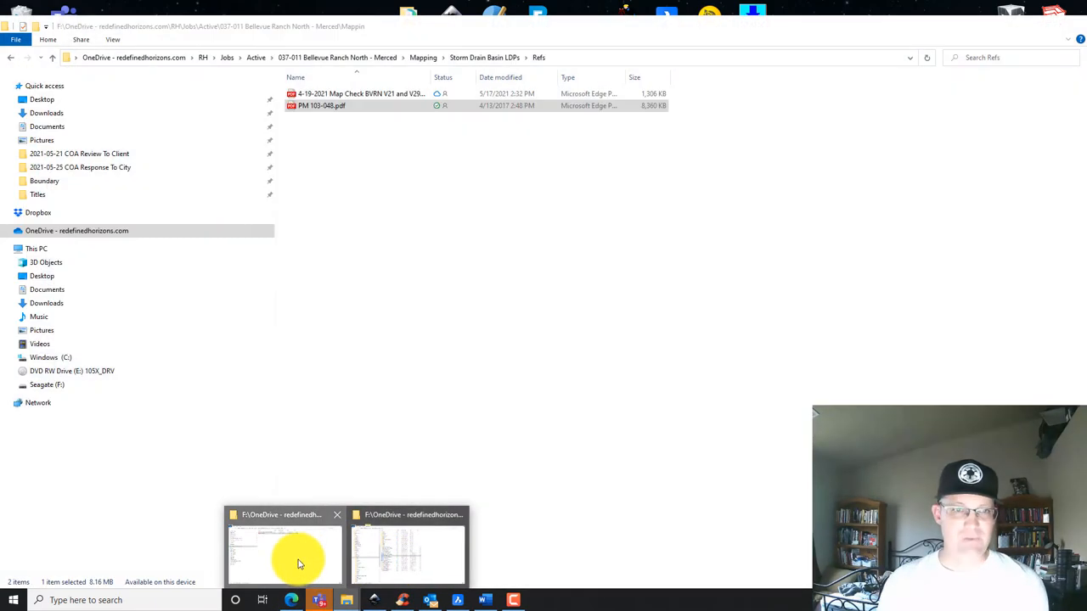
{"action": "left_click", "coordinate": [283, 547]}
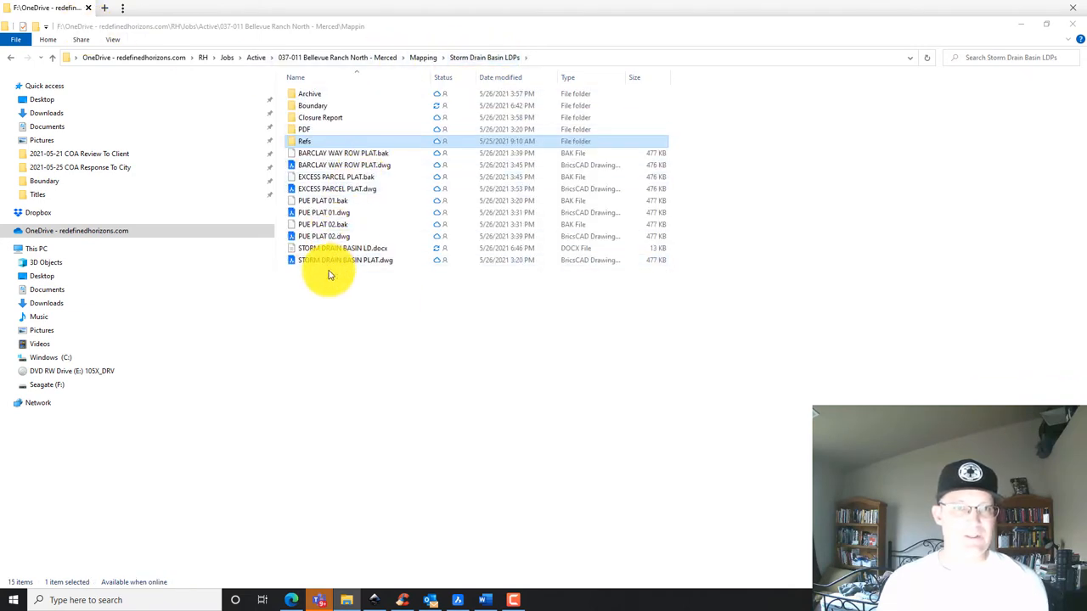
{"action": "double_click", "coordinate": [320, 117]}
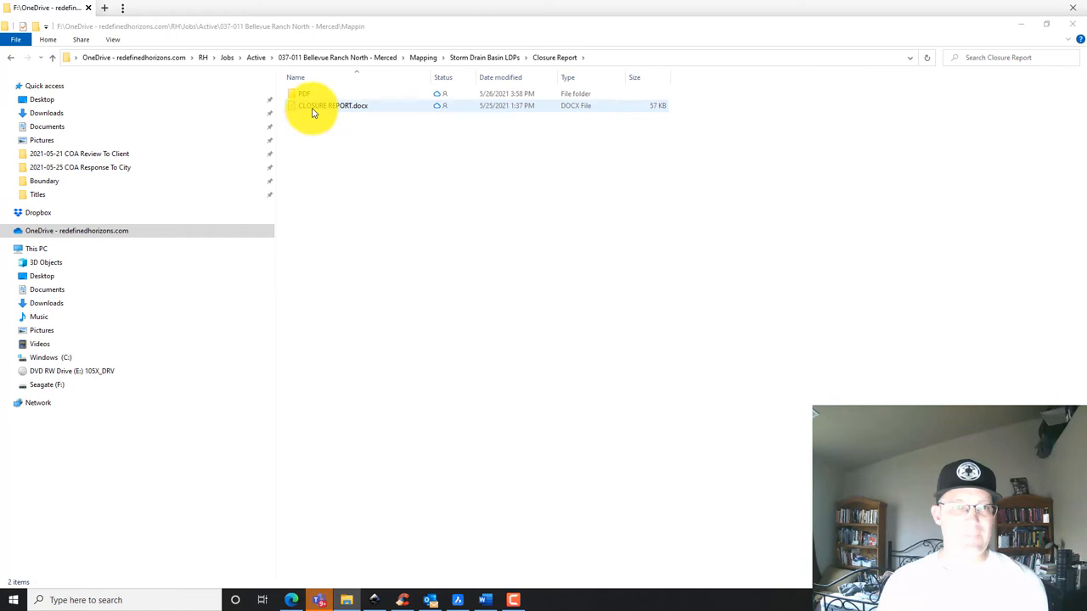
{"action": "left_click", "coordinate": [331, 105]}
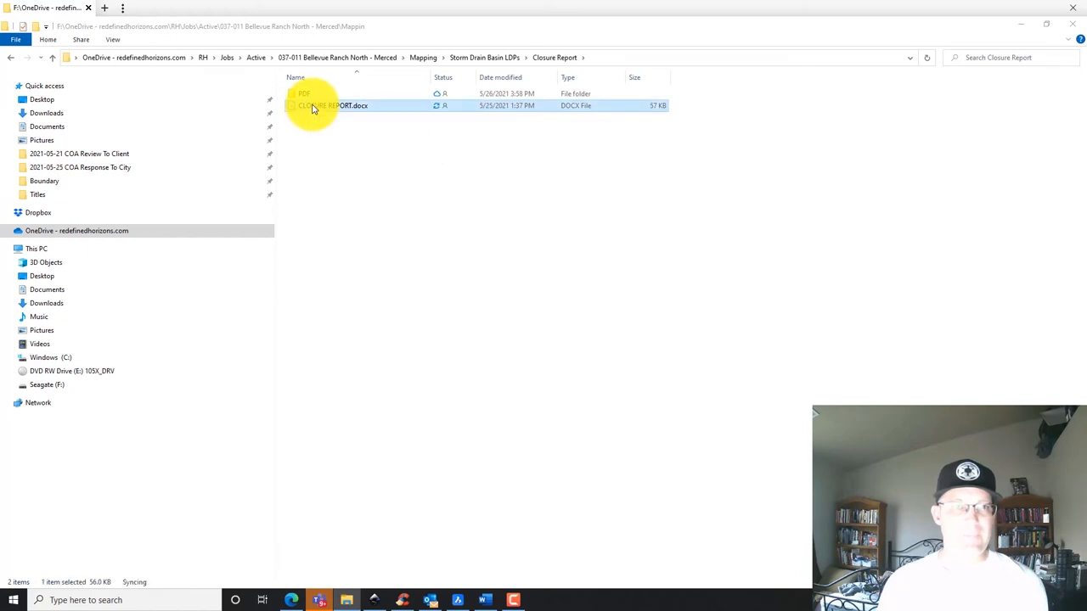
{"action": "double_click", "coordinate": [327, 105]}
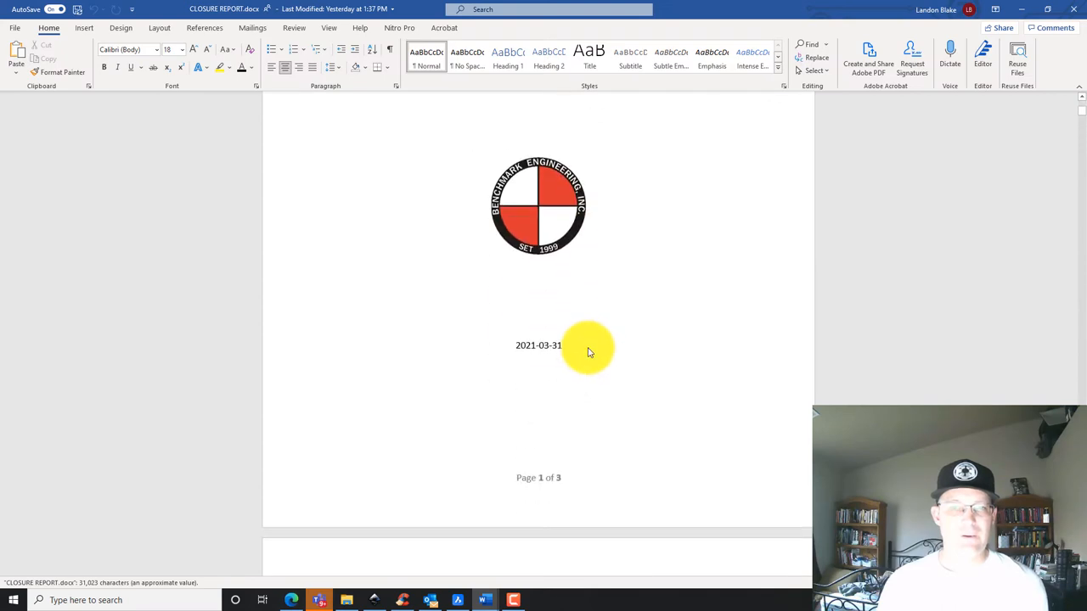
Scroll through the closure report pages, then reopen STORM DRAIN BASIN LD.docx
{"action": "scroll", "scroll_direction": "down", "scroll_amount": 3}
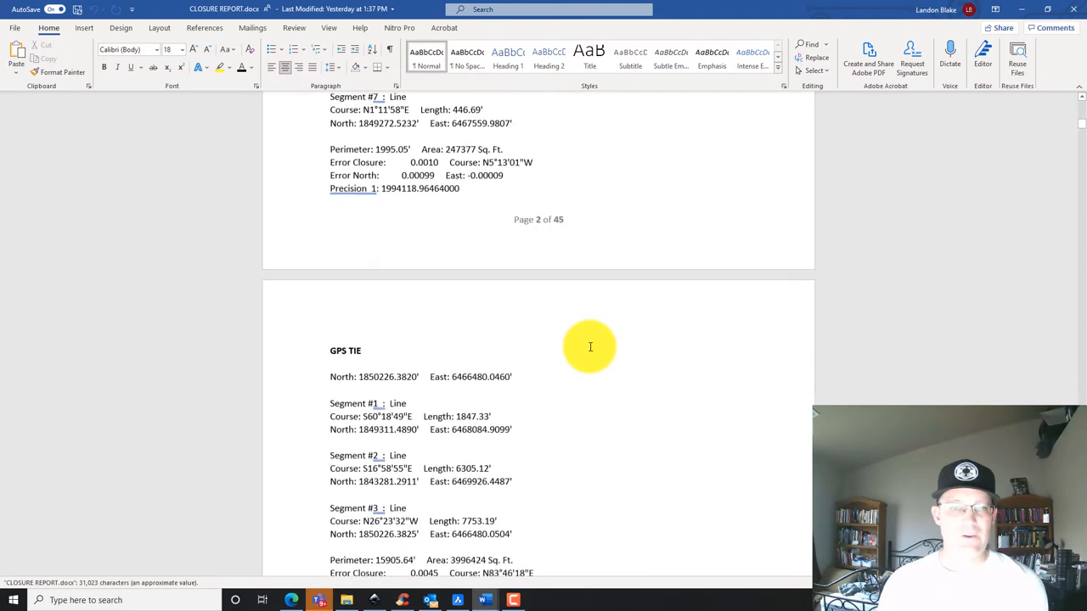
{"action": "scroll", "scroll_direction": "down", "scroll_amount": 3}
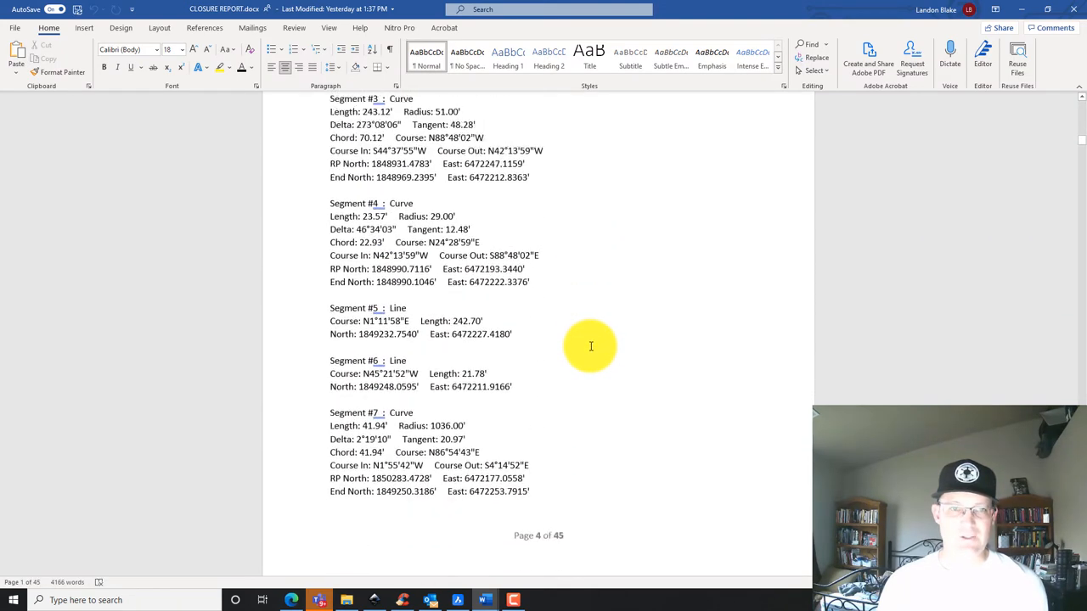
{"action": "scroll", "scroll_direction": "down", "scroll_amount": 3}
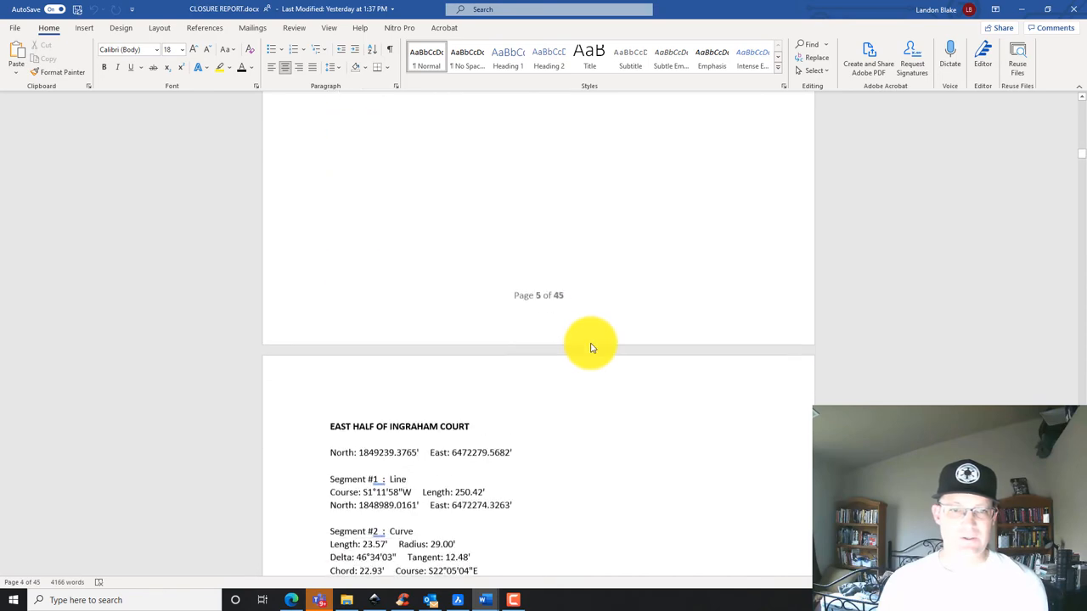
{"action": "scroll", "scroll_direction": "down", "scroll_amount": 3}
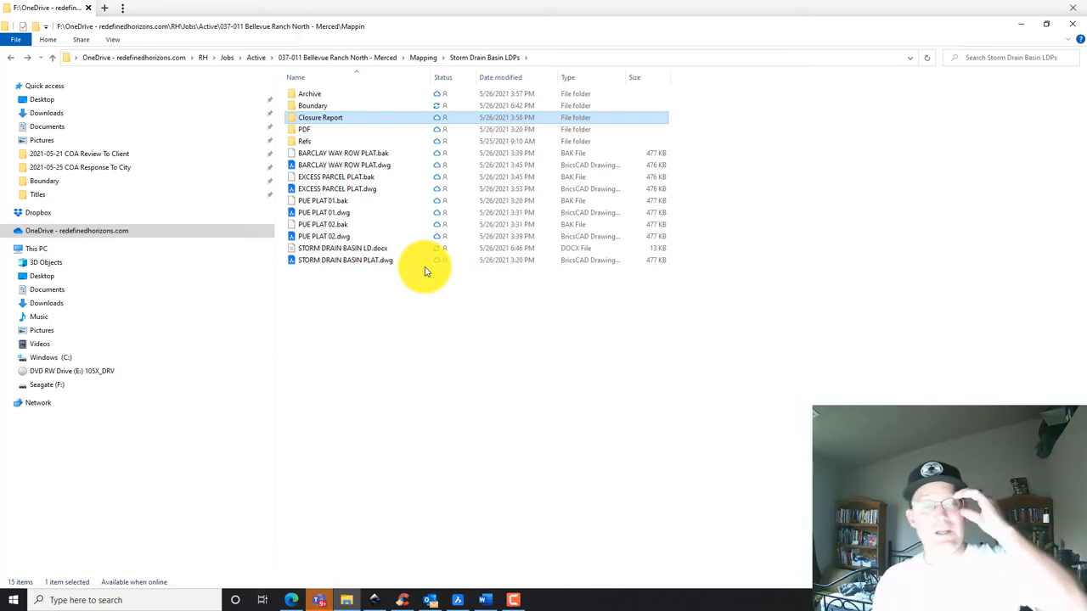
{"action": "double_click", "coordinate": [342, 247]}
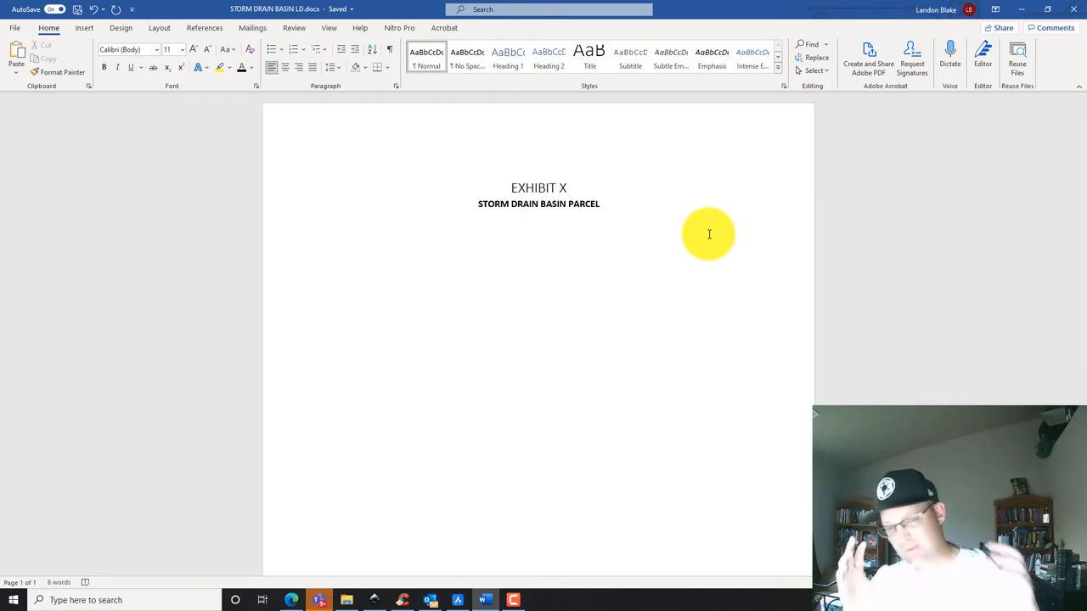
{"action": "left_click", "coordinate": [327, 244]}
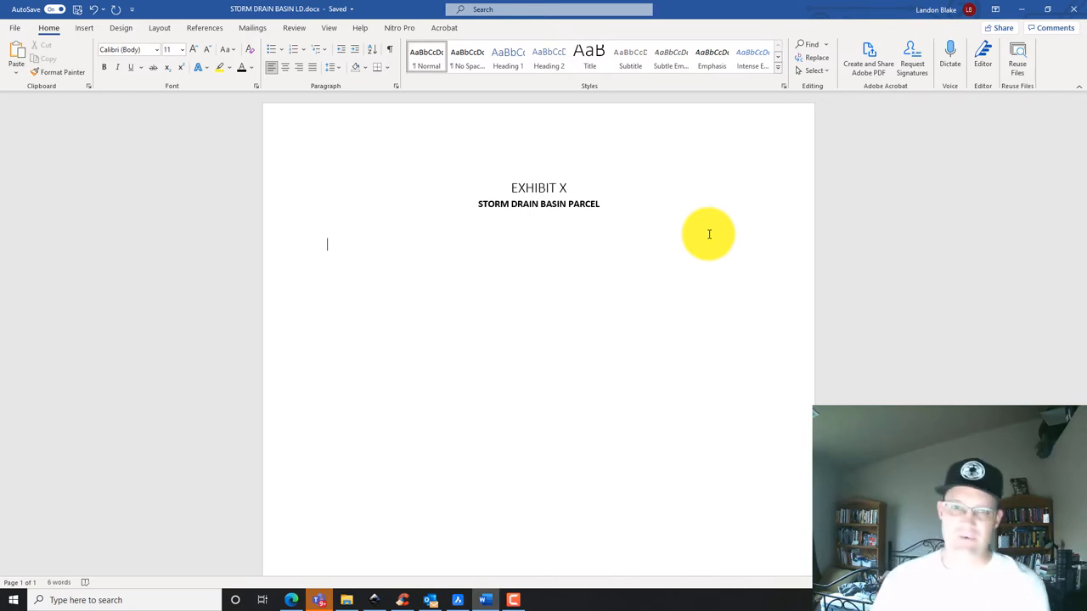
{"action": "mouse_move", "coordinate": [712, 224]}
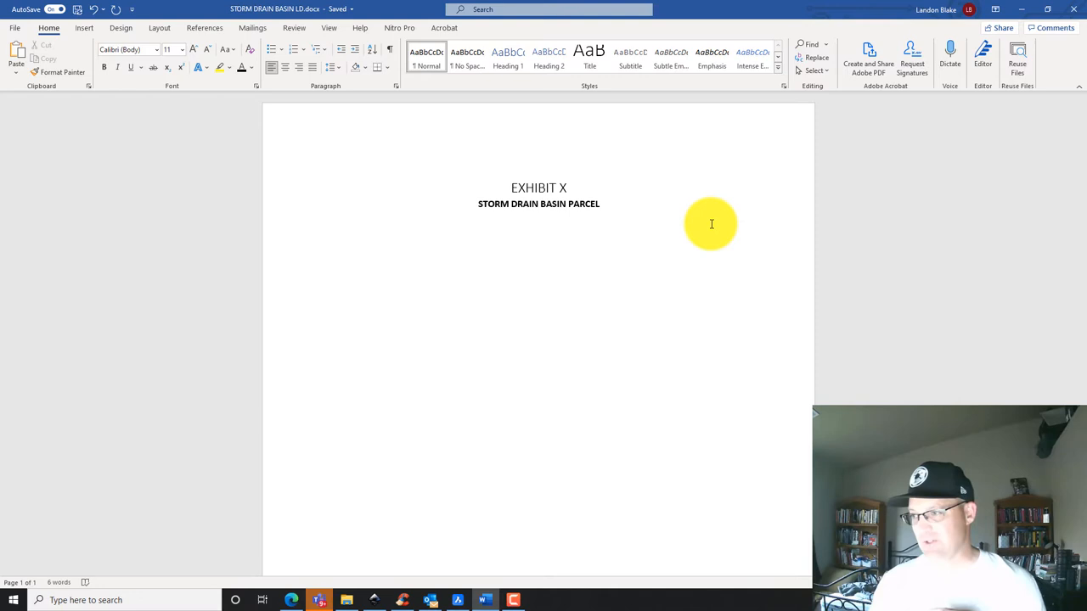
{"action": "left_click", "coordinate": [327, 244]}
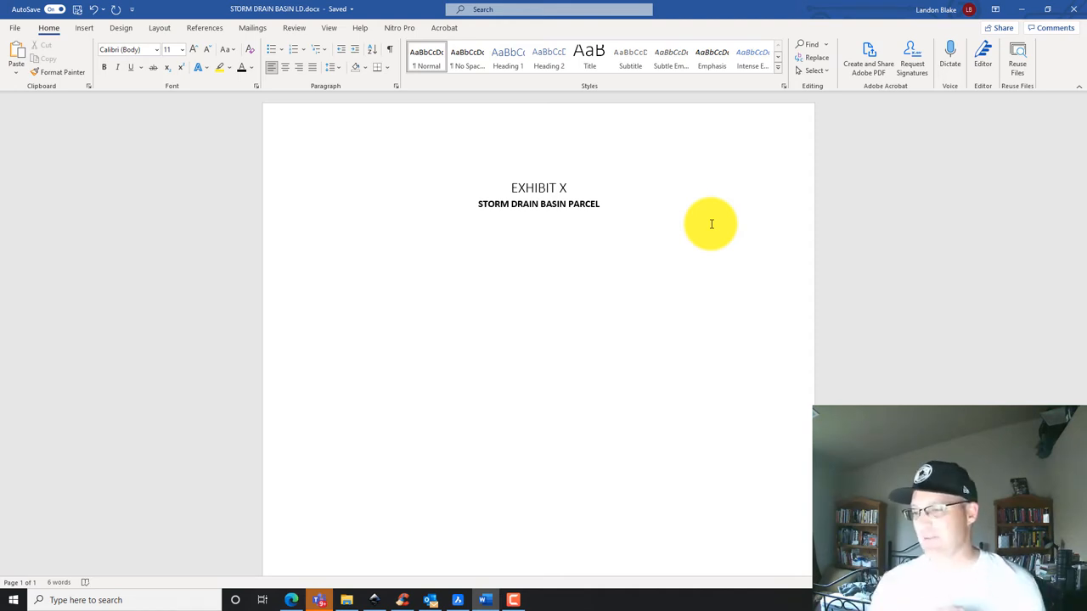
{"action": "left_click", "coordinate": [327, 245]}
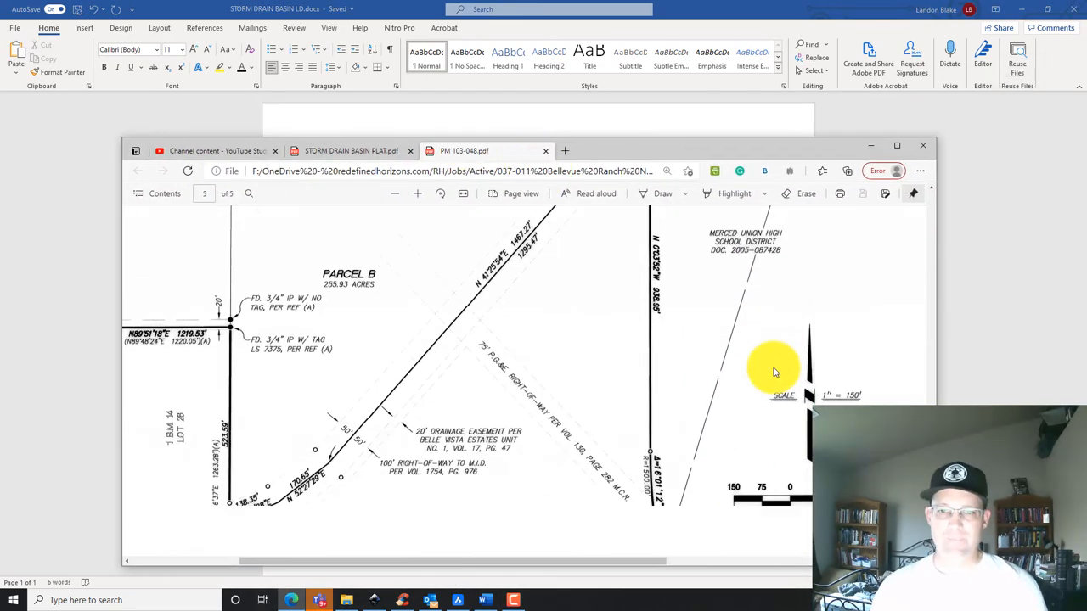
Maximize Edge, review Parcel D on sheet 3 of PM 103-048, then return to Word
{"action": "scroll", "scroll_direction": "up", "scroll_amount": 3}
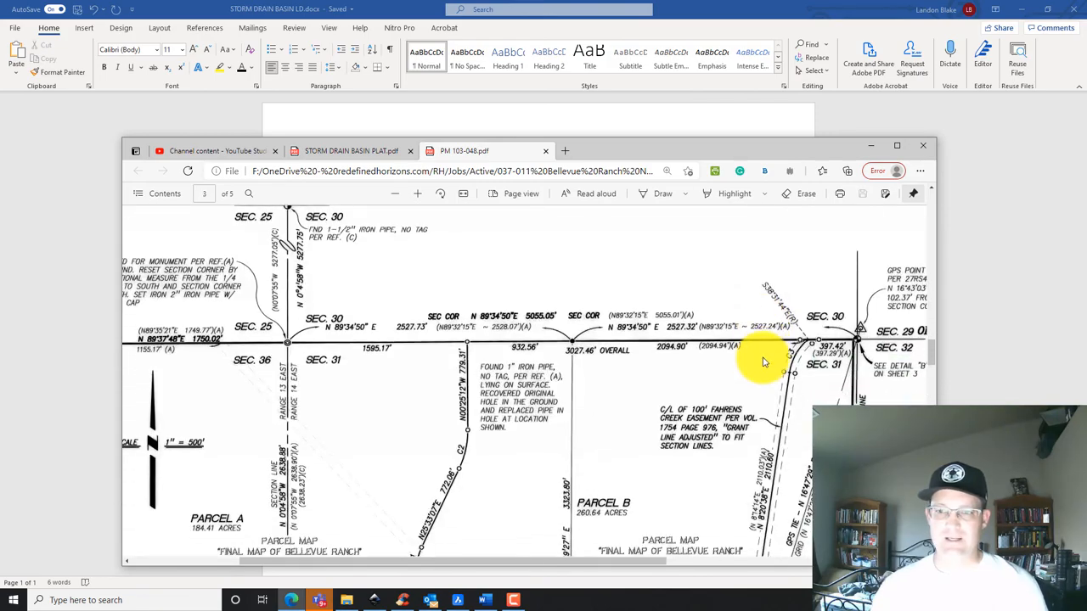
{"action": "left_click", "coordinate": [896, 145]}
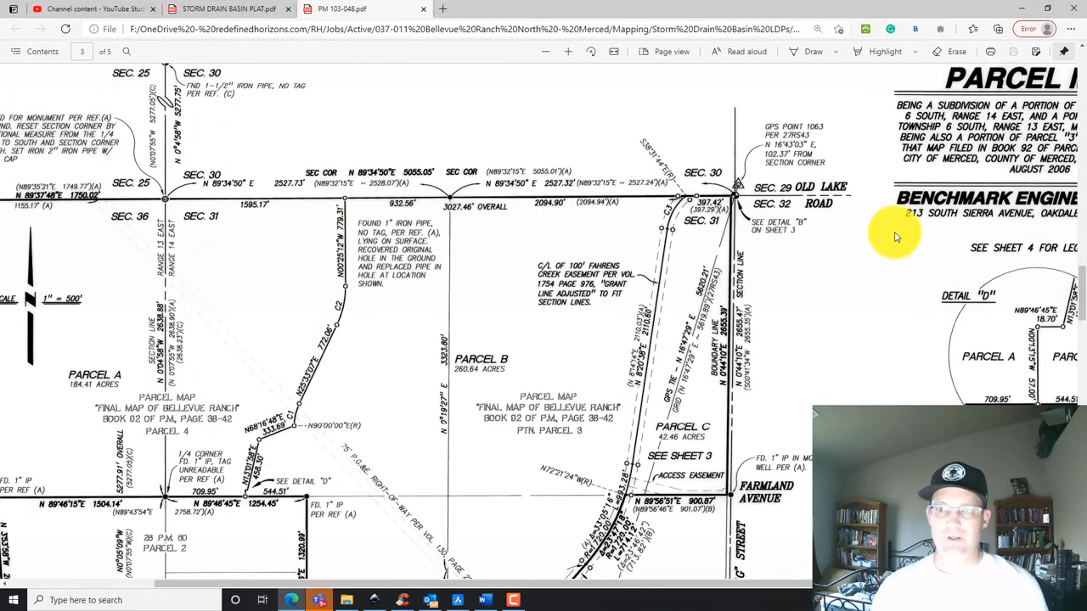
{"action": "mouse_move", "coordinate": [437, 586]}
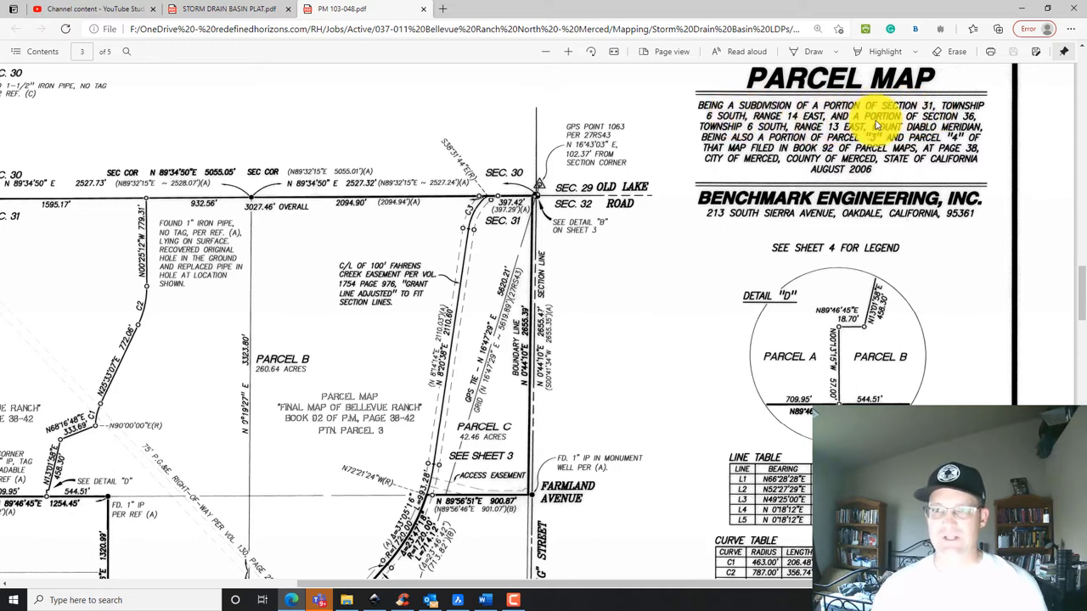
{"action": "scroll", "scroll_direction": "down", "scroll_amount": 3}
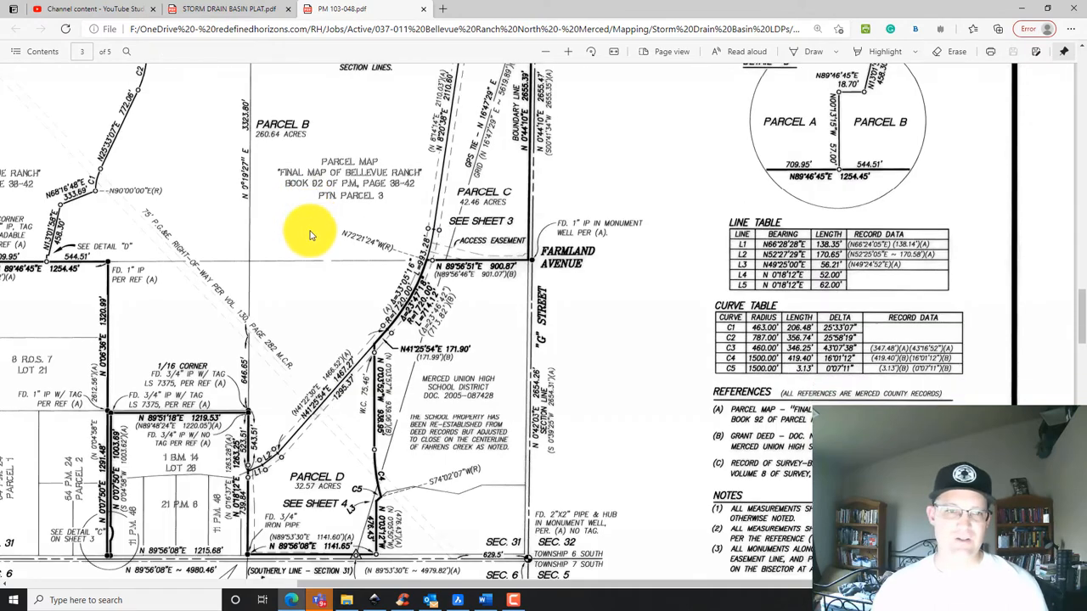
{"action": "scroll", "scroll_direction": "down", "scroll_amount": 3}
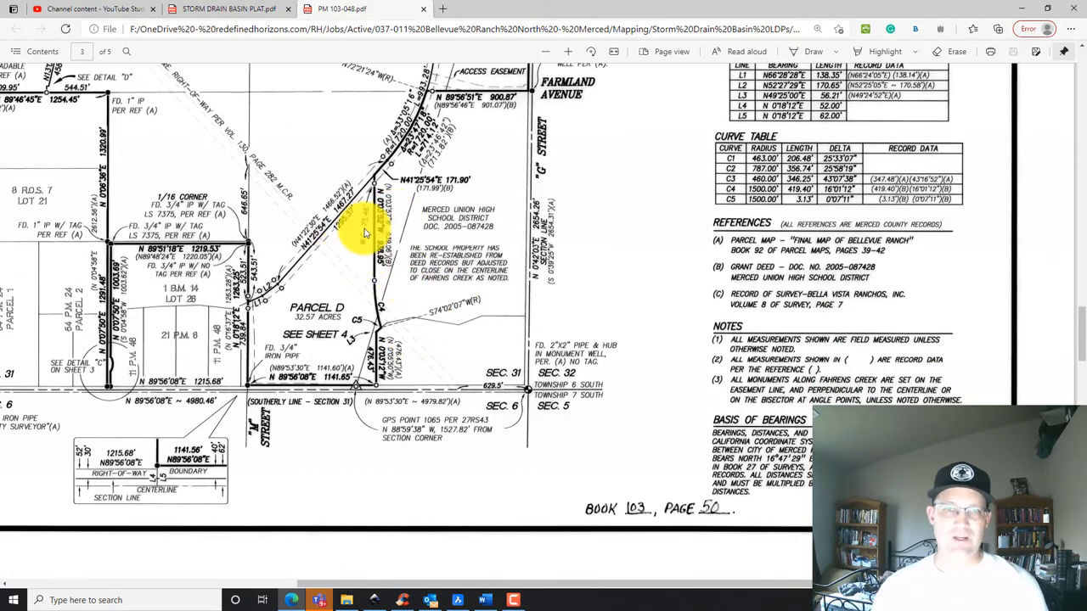
{"action": "mouse_move", "coordinate": [310, 157]}
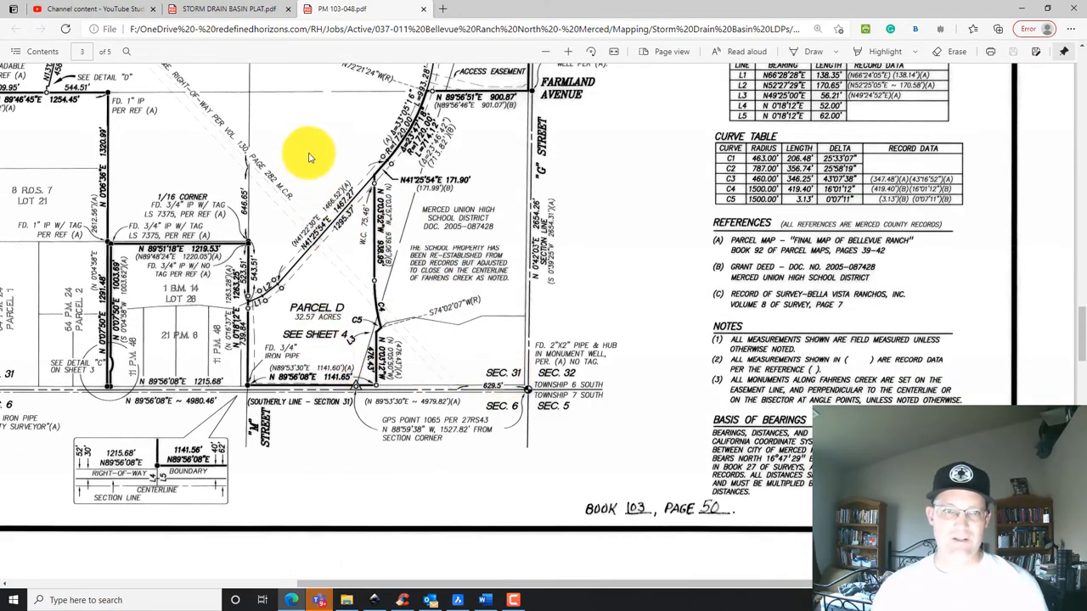
{"action": "mouse_move", "coordinate": [357, 246]}
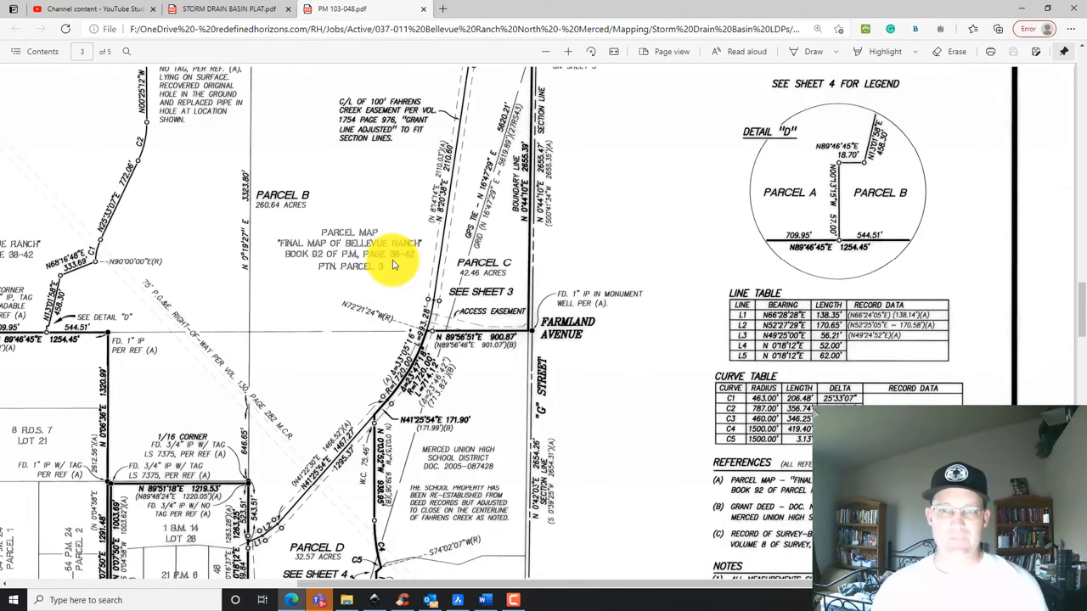
{"action": "scroll", "scroll_direction": "down", "scroll_amount": 3}
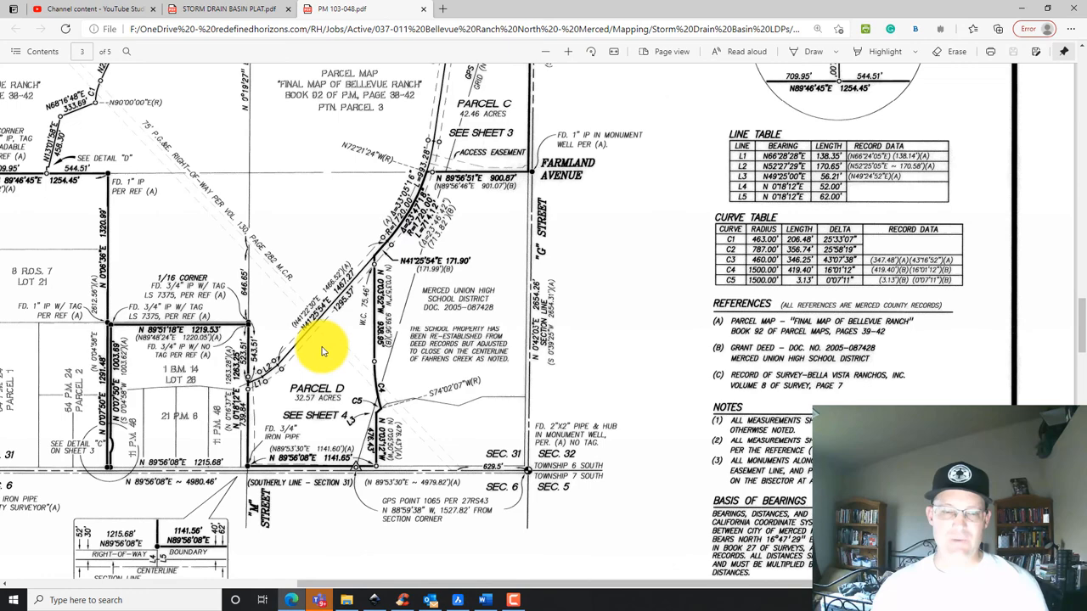
{"action": "left_click", "coordinate": [483, 600]}
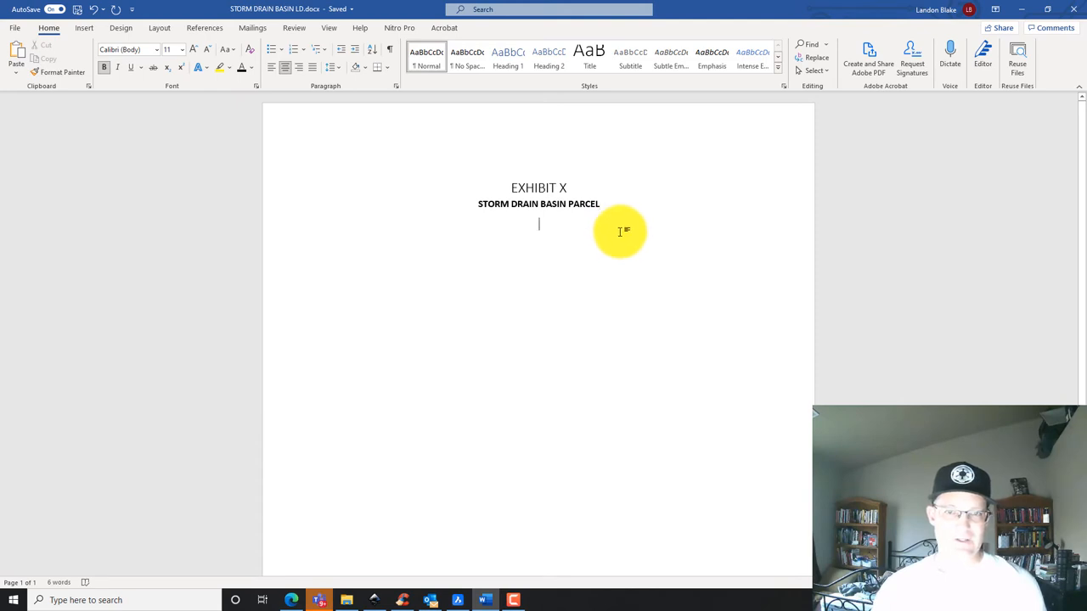
{"action": "mouse_move", "coordinate": [281, 90]}
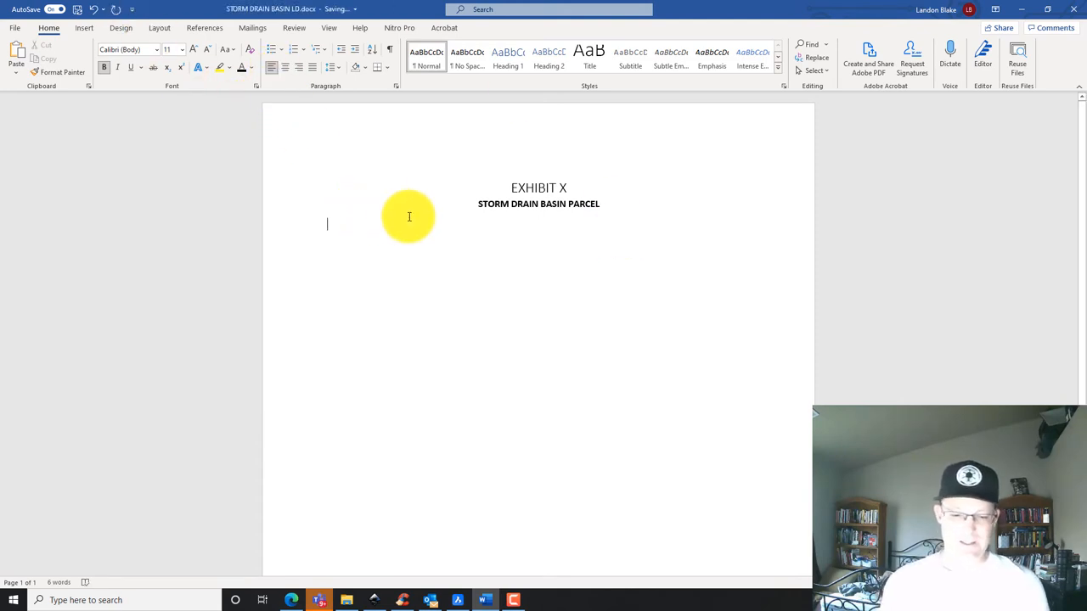
Type 'That real property being a portion of Parcel D as shown on the Parcel Map filed in Book of'
{"action": "type", "text": "That"}
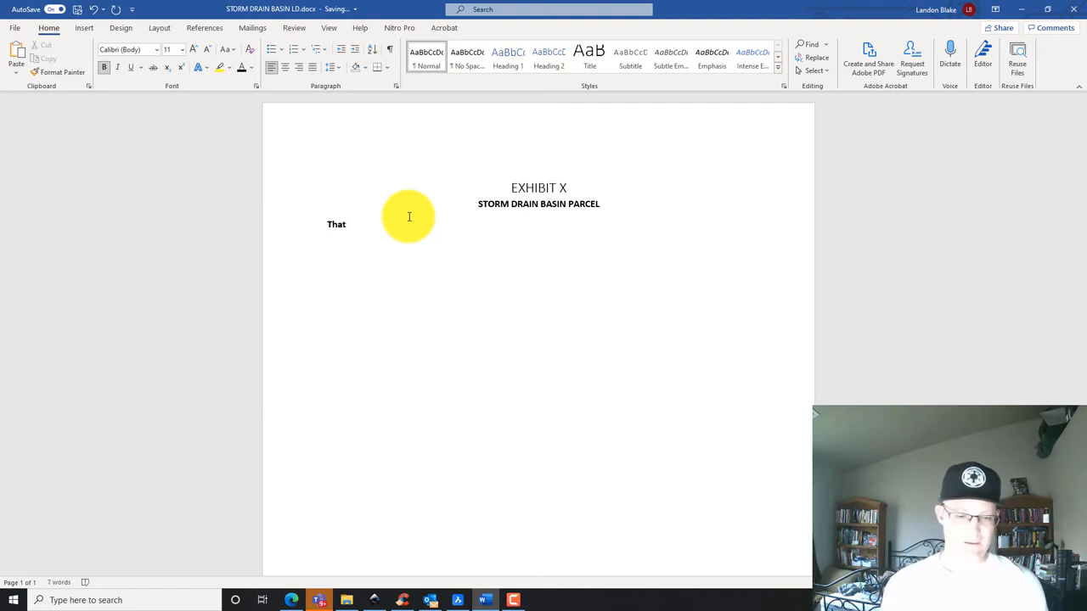
{"action": "type", "text": "real property"}
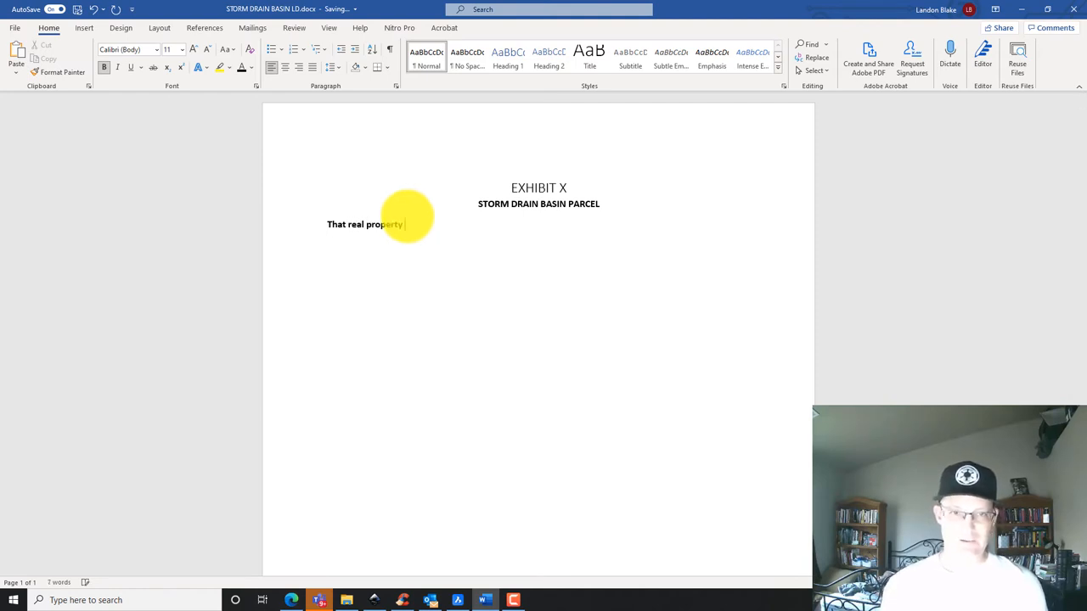
{"action": "type", "text": "being a"}
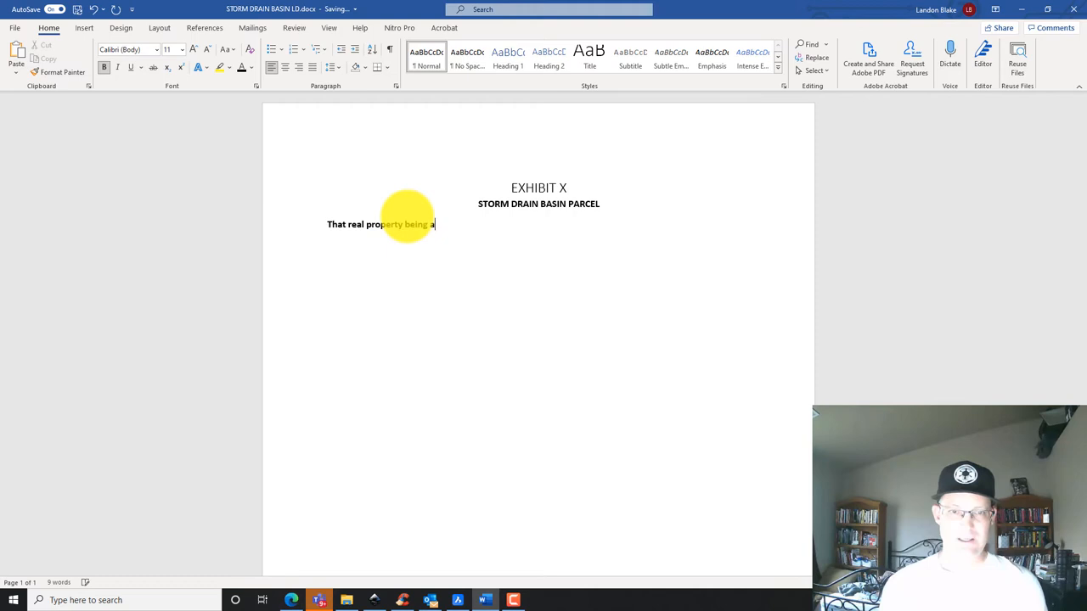
{"action": "type", "text": "a portion of"}
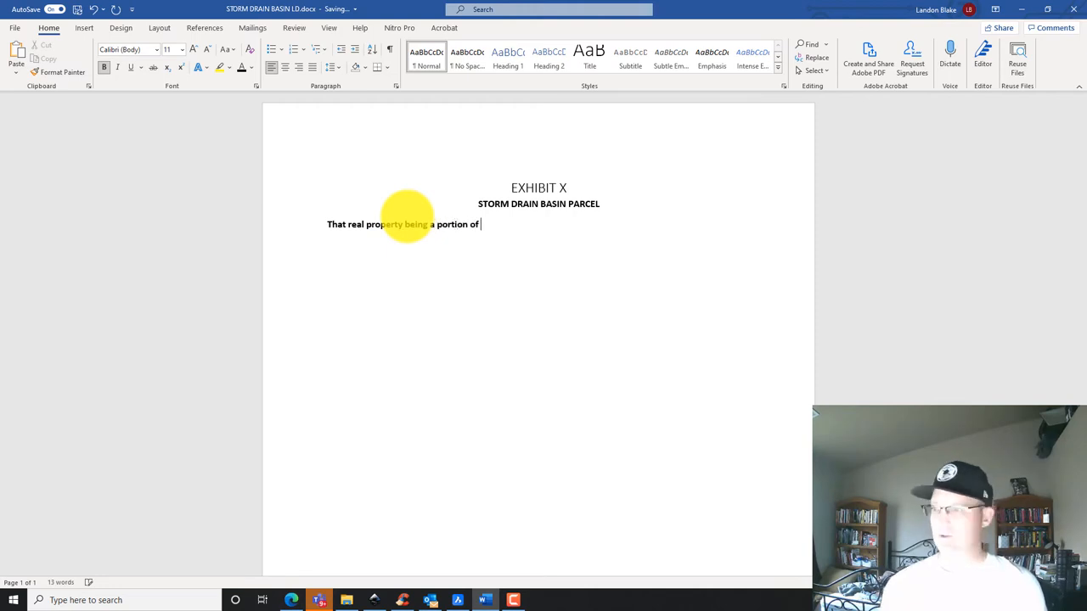
{"action": "type", "text": "Parcel D"}
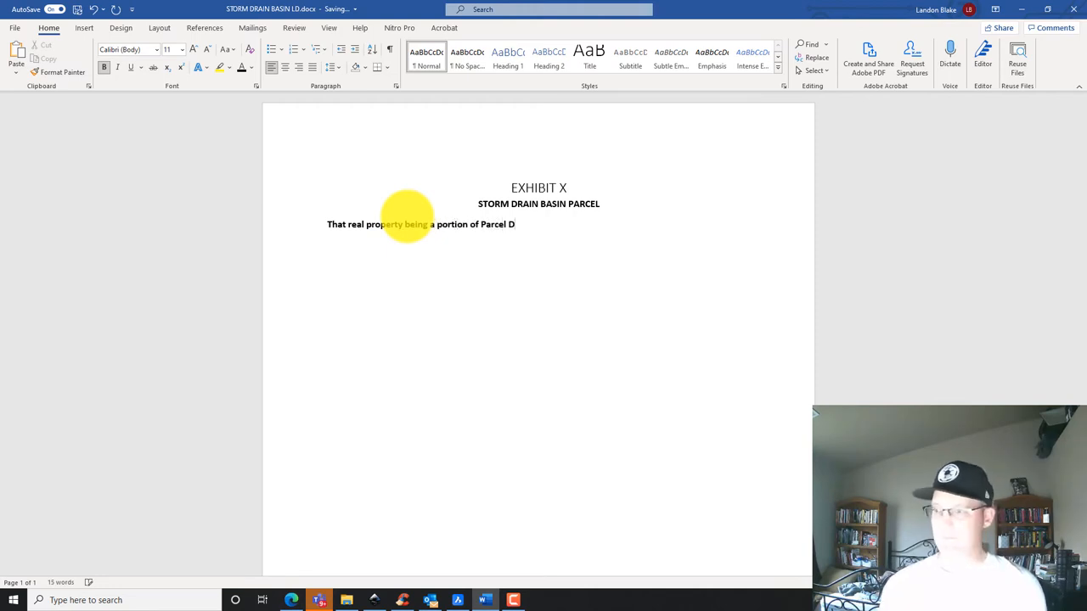
{"action": "type", "text": "as show"}
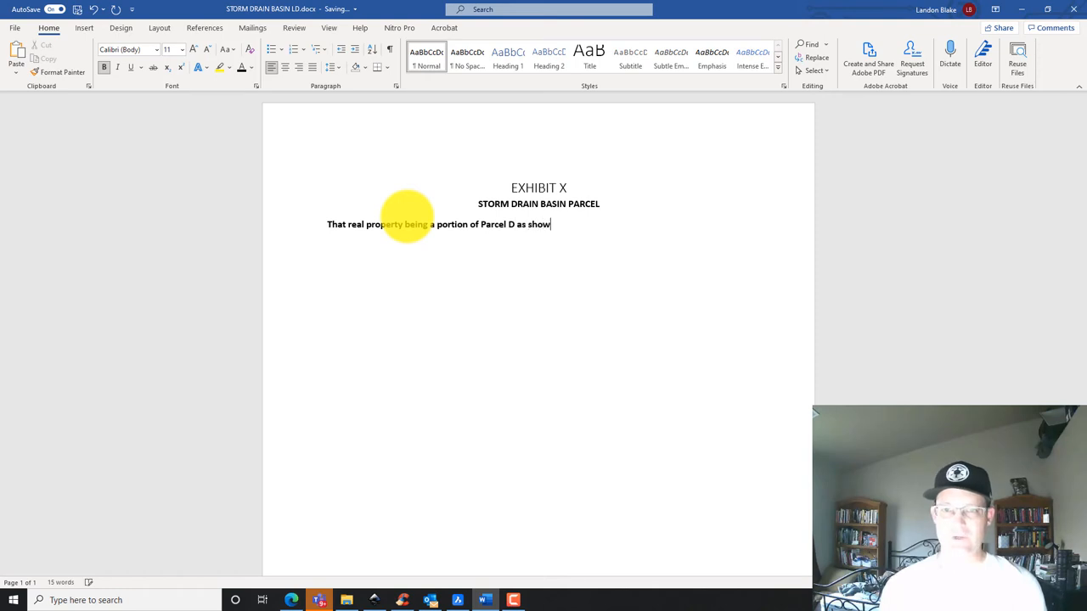
{"action": "type", "text": "n on"}
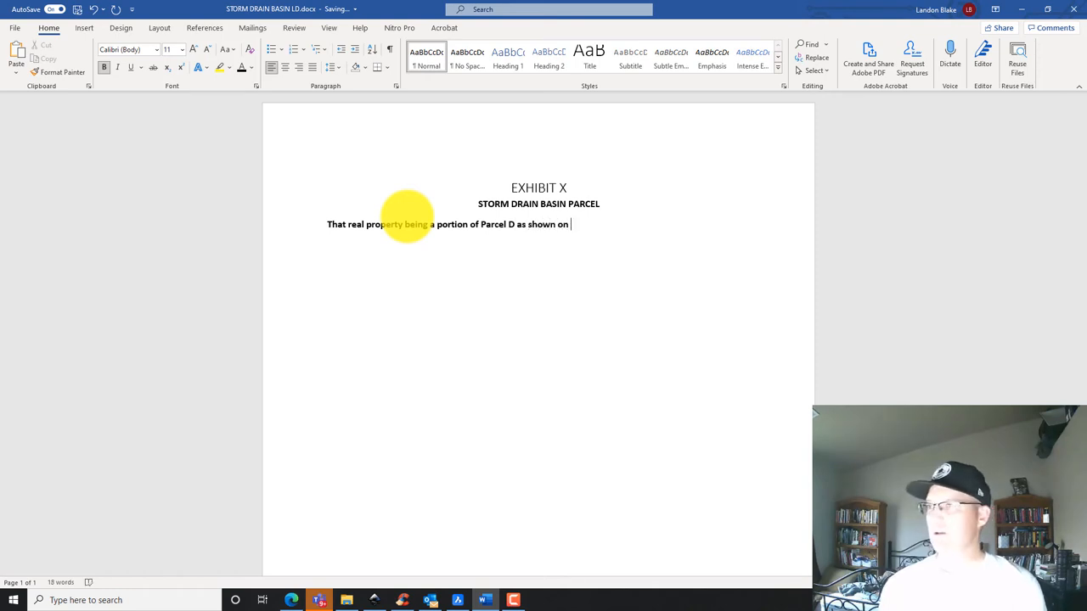
{"action": "type", "text": "the Parcel MA"}
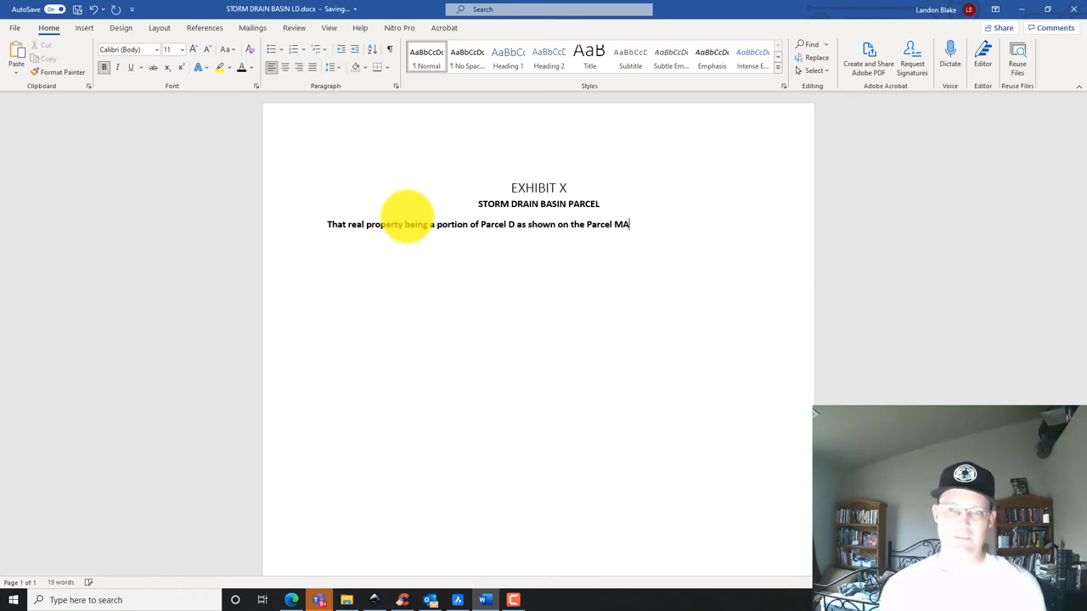
{"action": "type", "text": "p filed in B"}
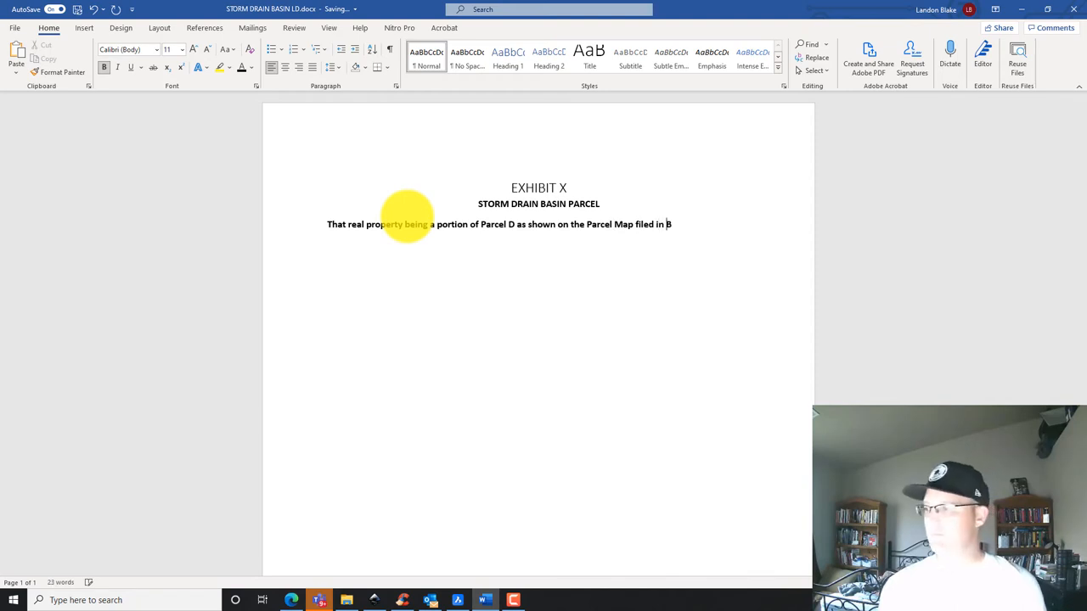
{"action": "type", "text": "ook of"}
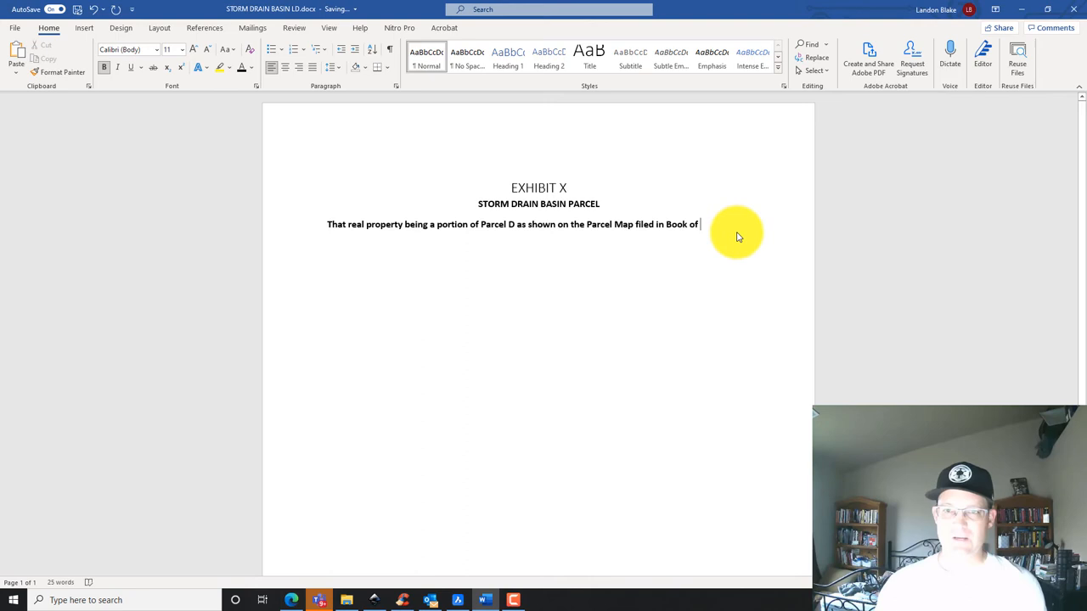
{"action": "mouse_move", "coordinate": [705, 223]}
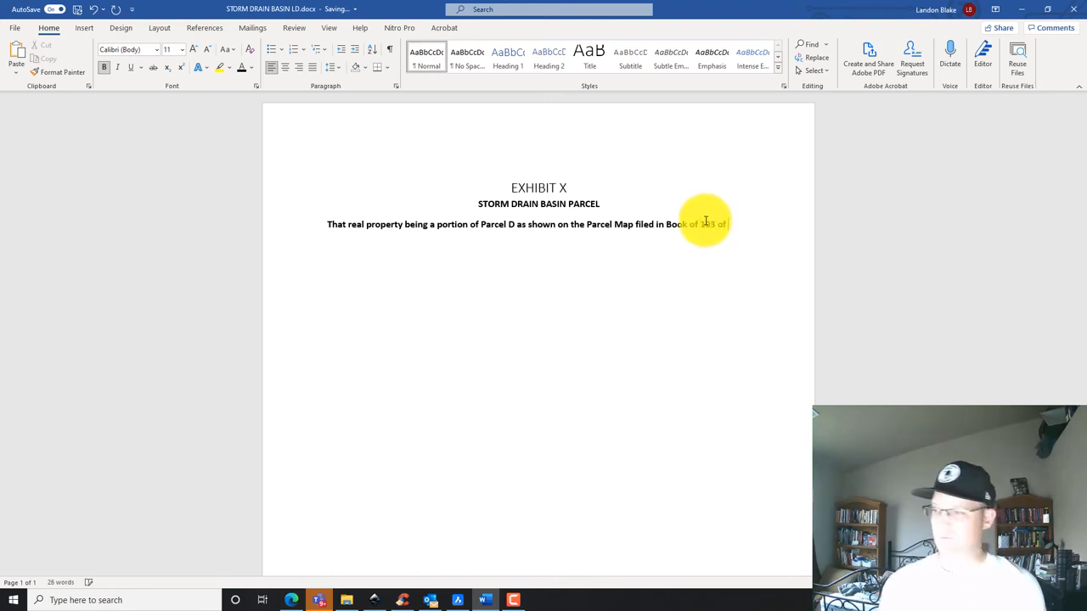
Add 'Parcel Maps, At Page 48, Merced County Official Records.' and begin the next sentence with 'Also'
{"action": "type", "text": "Parcel Maps"}
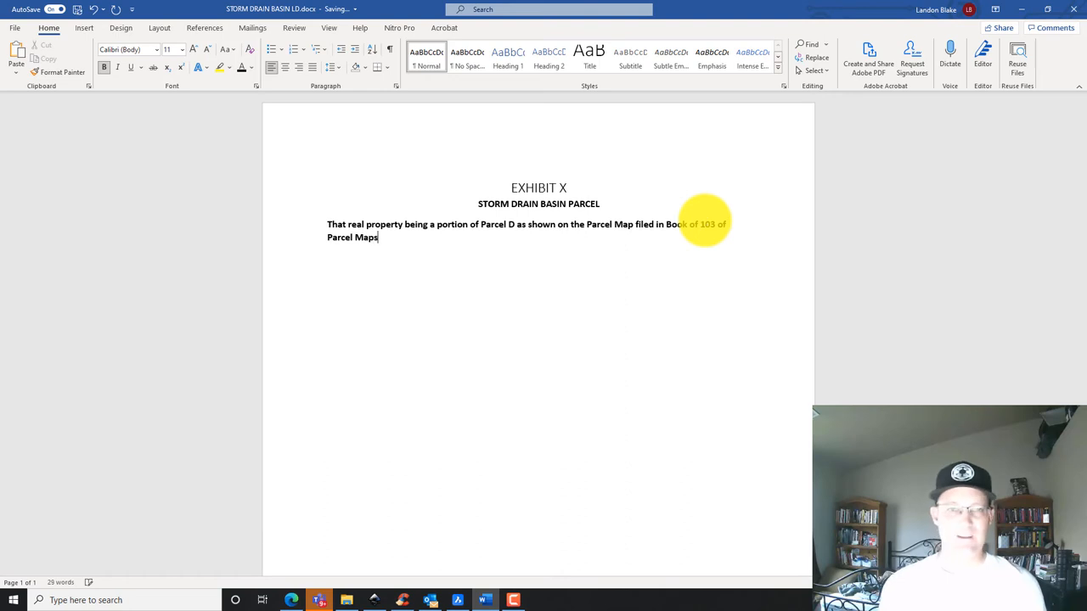
{"action": "type", "text": ", At Page"}
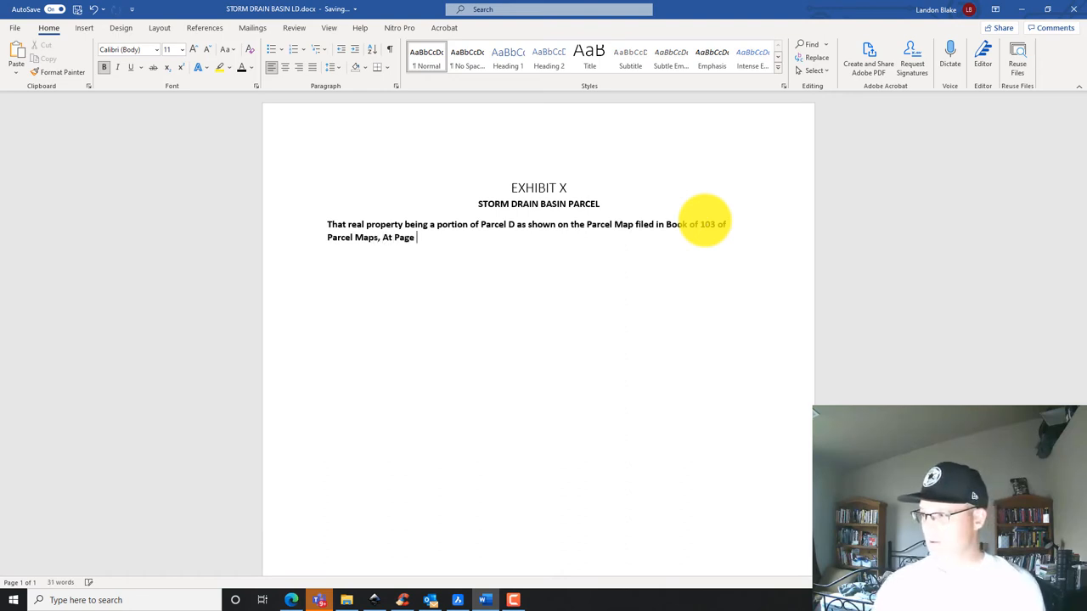
{"action": "type", "text": "48,"}
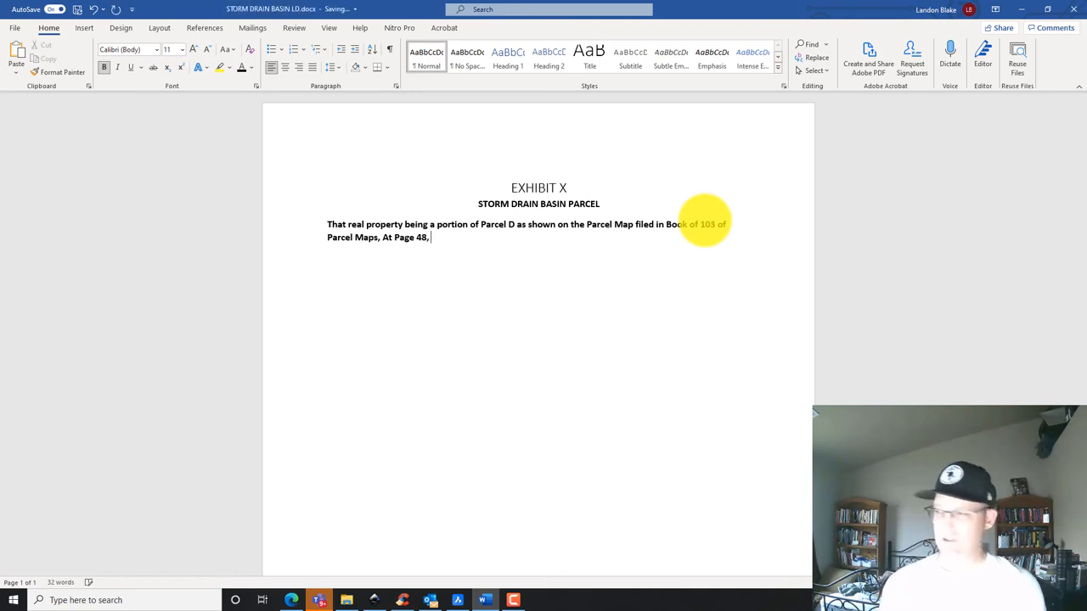
{"action": "type", "text": "Merced County O"}
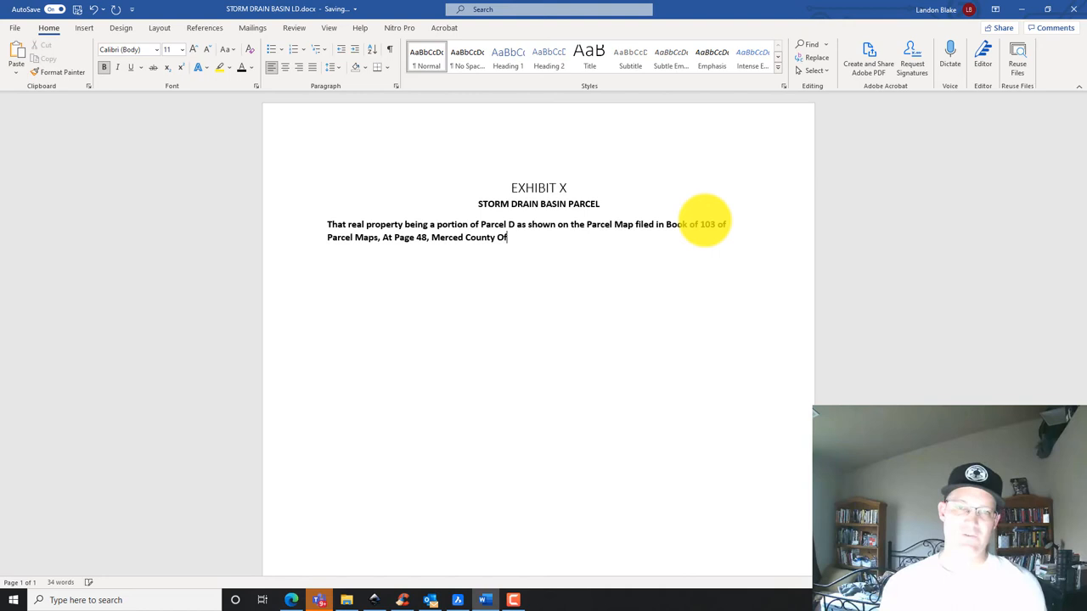
{"action": "type", "text": "ficial Record"}
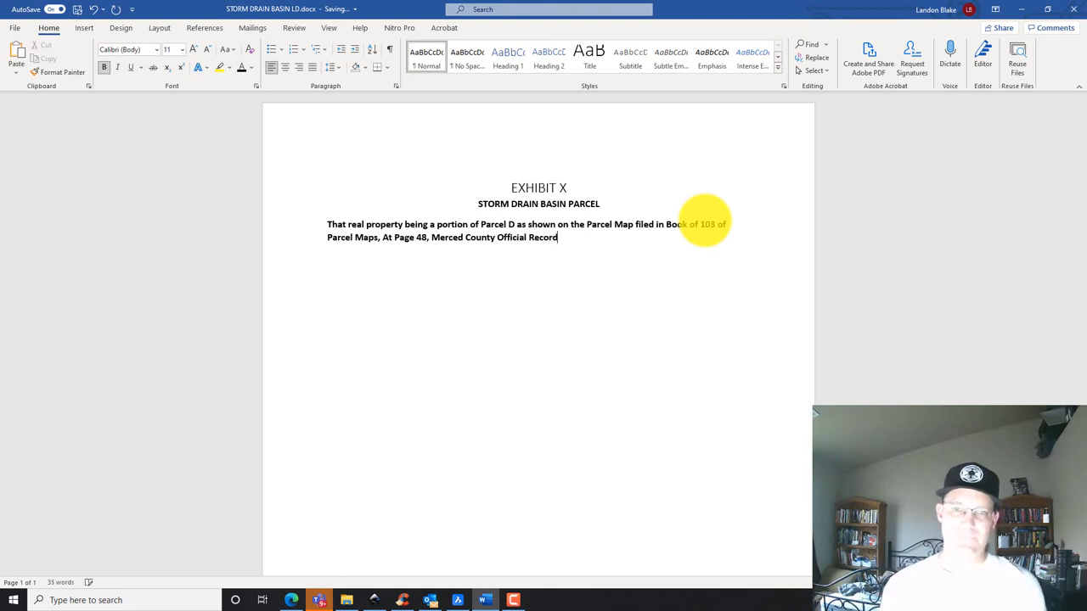
{"action": "type", "text": "."}
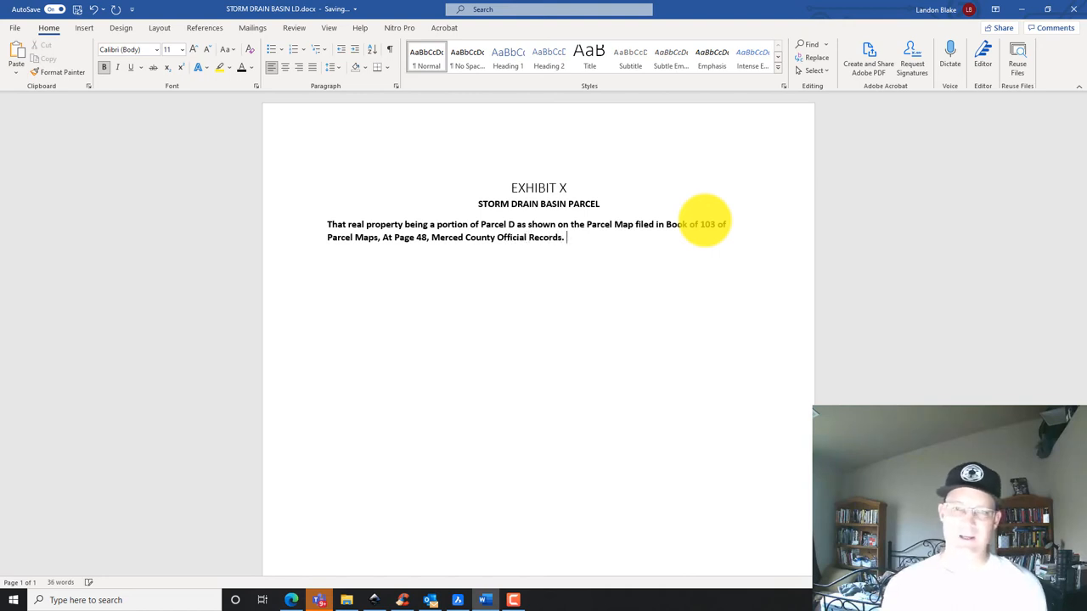
{"action": "type", "text": "Also"}
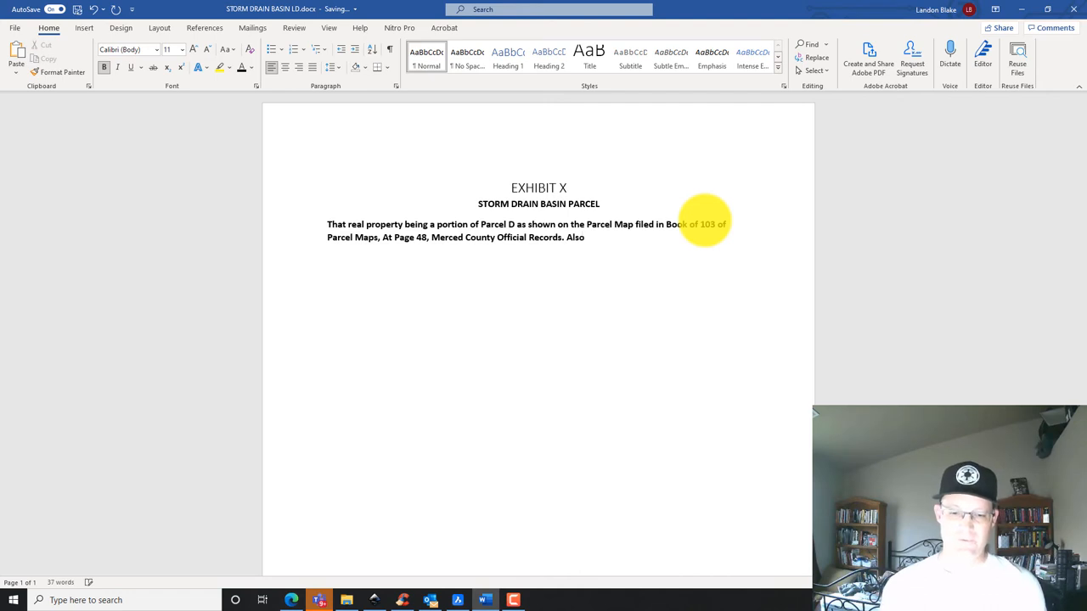
Type 'lying within the southeast ¼ of Section 31, Township 6 South, Range 14 East,'
{"action": "type", "text": "lying"}
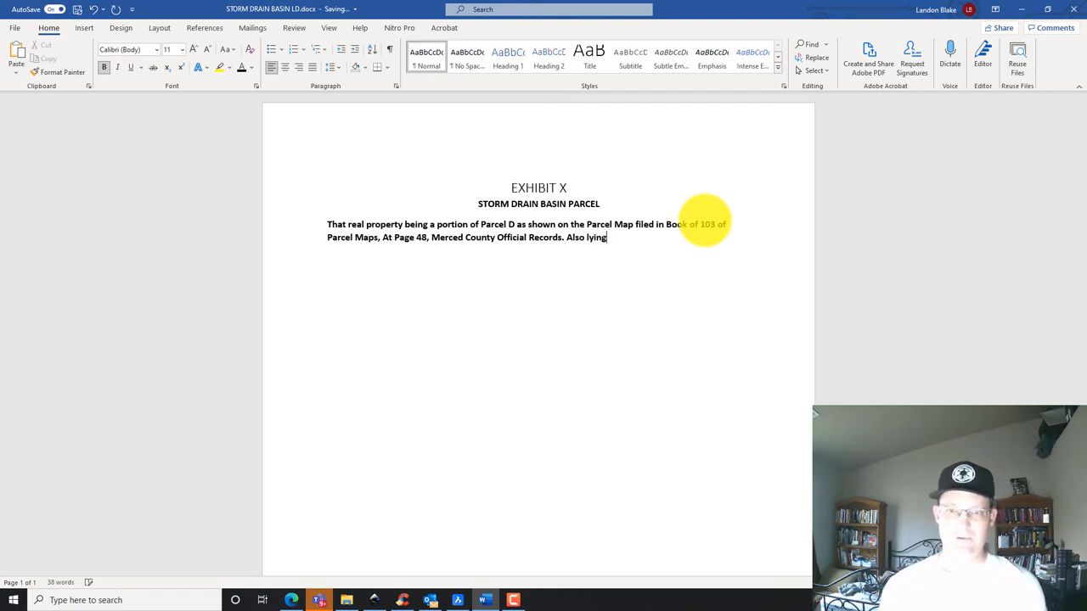
{"action": "type", "text": "withing the sout"}
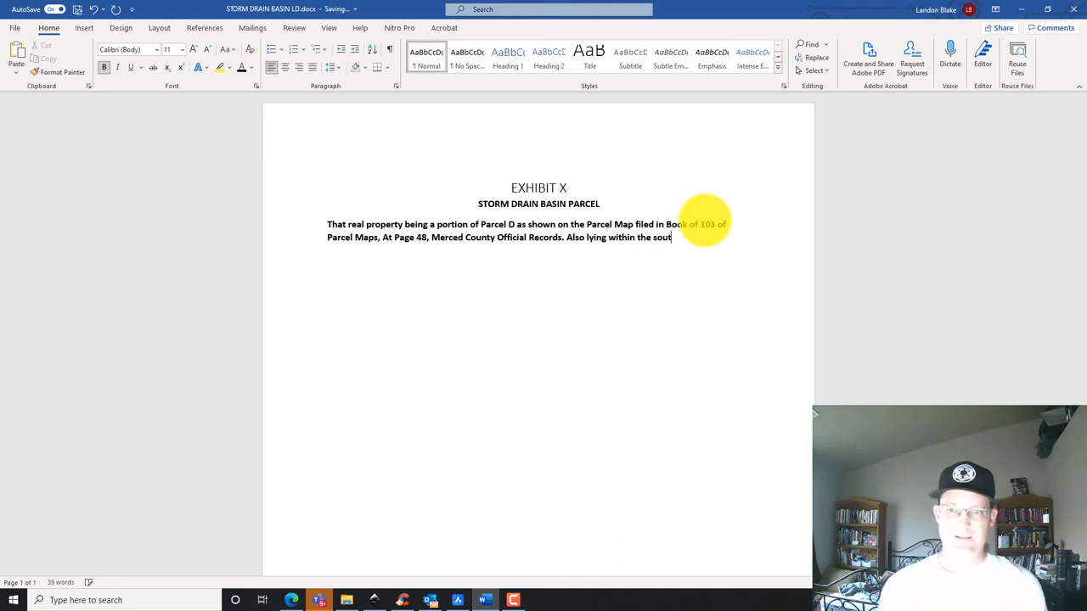
{"action": "type", "text": "heast 1"}
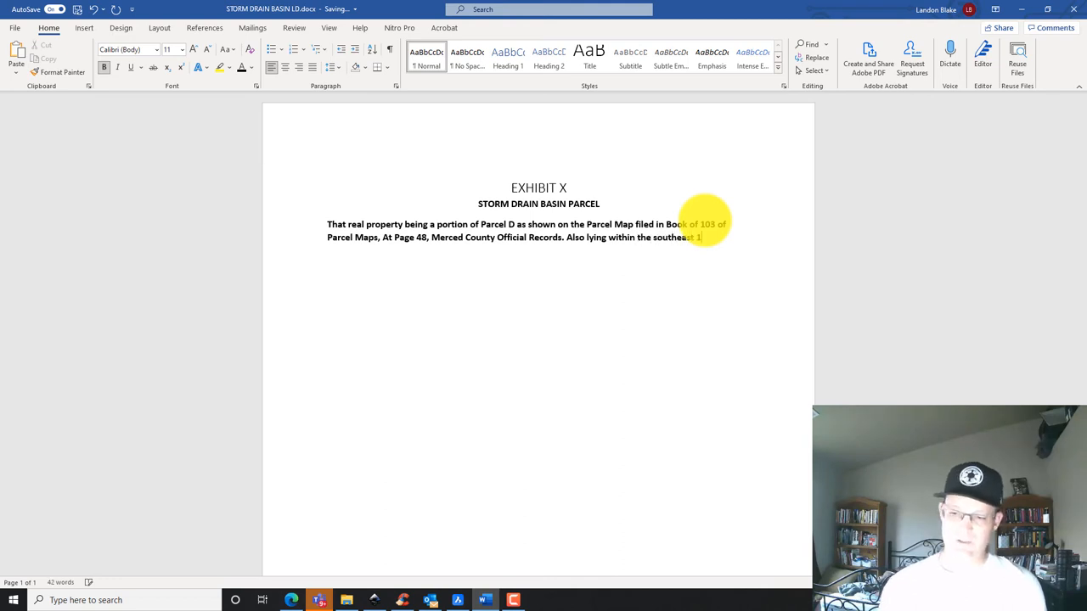
{"action": "type", "text": "¼ of Section"}
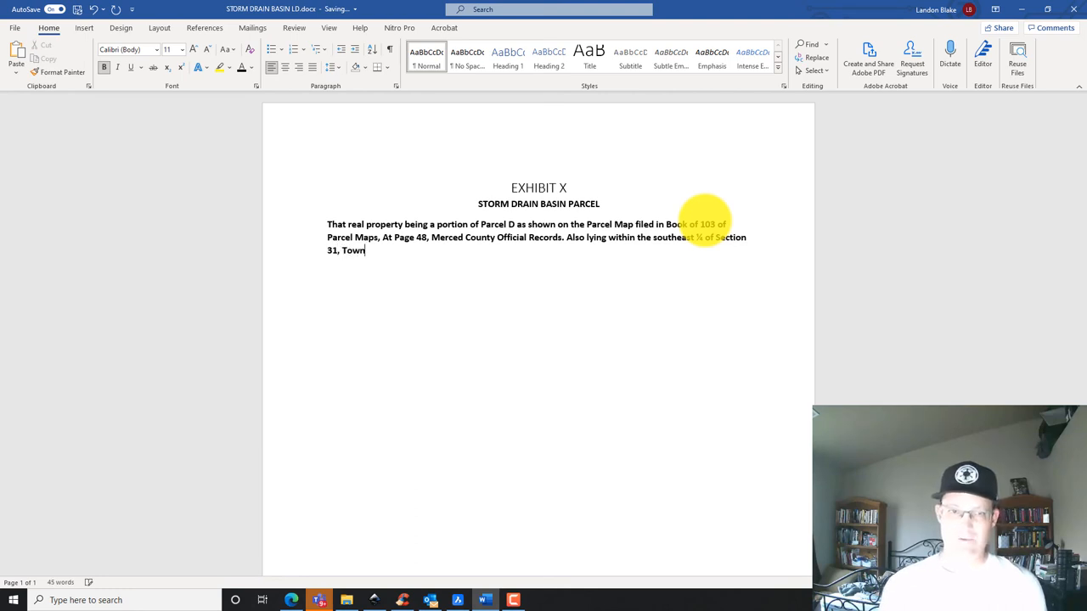
{"action": "type", "text": "ship"}
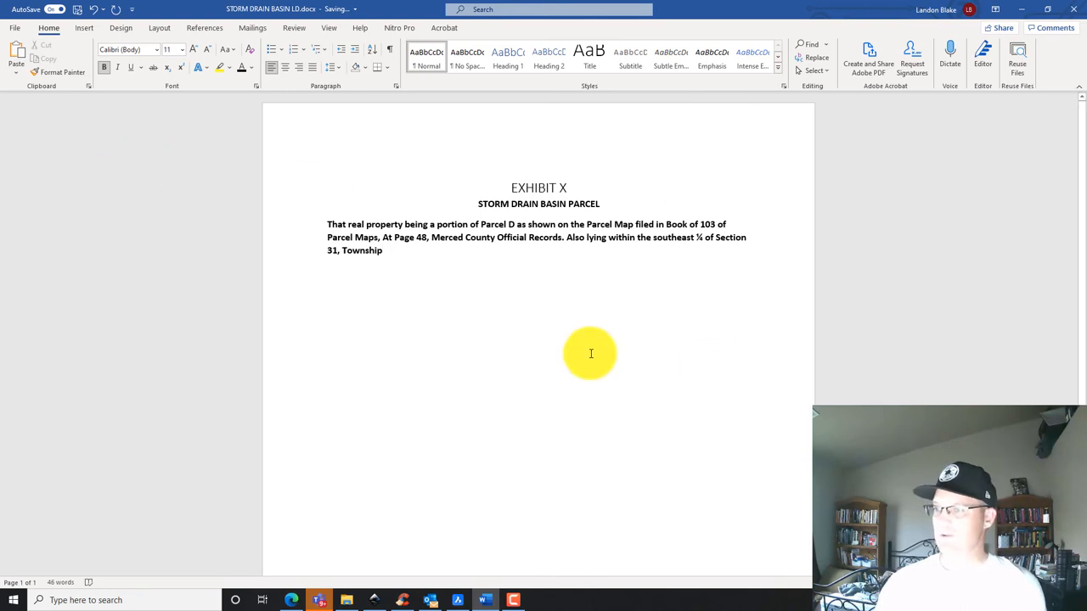
{"action": "mouse_move", "coordinate": [35, 224]}
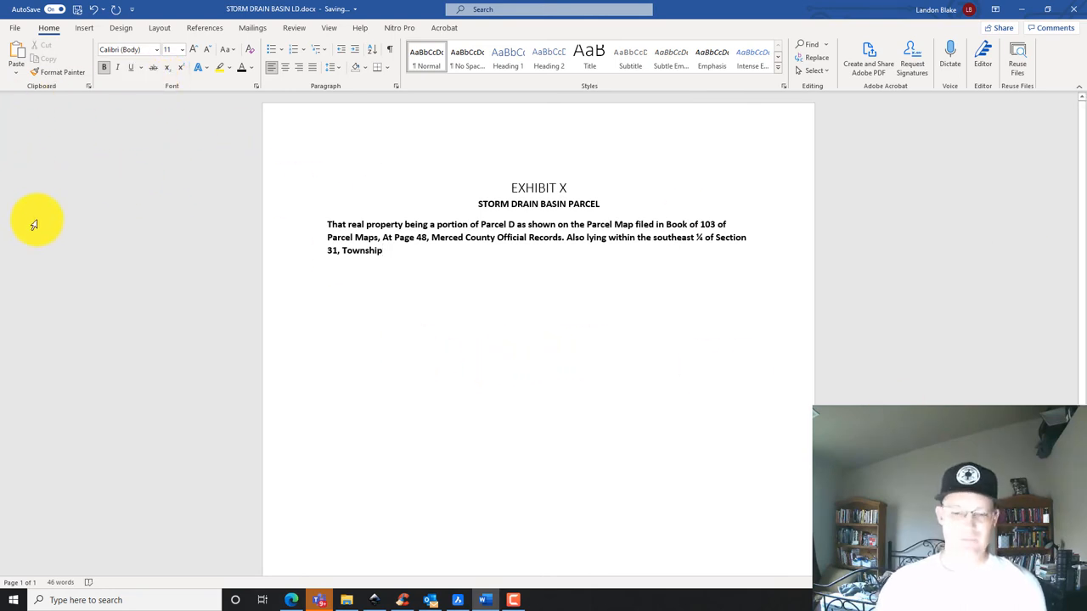
{"action": "type", "text": "6 S"}
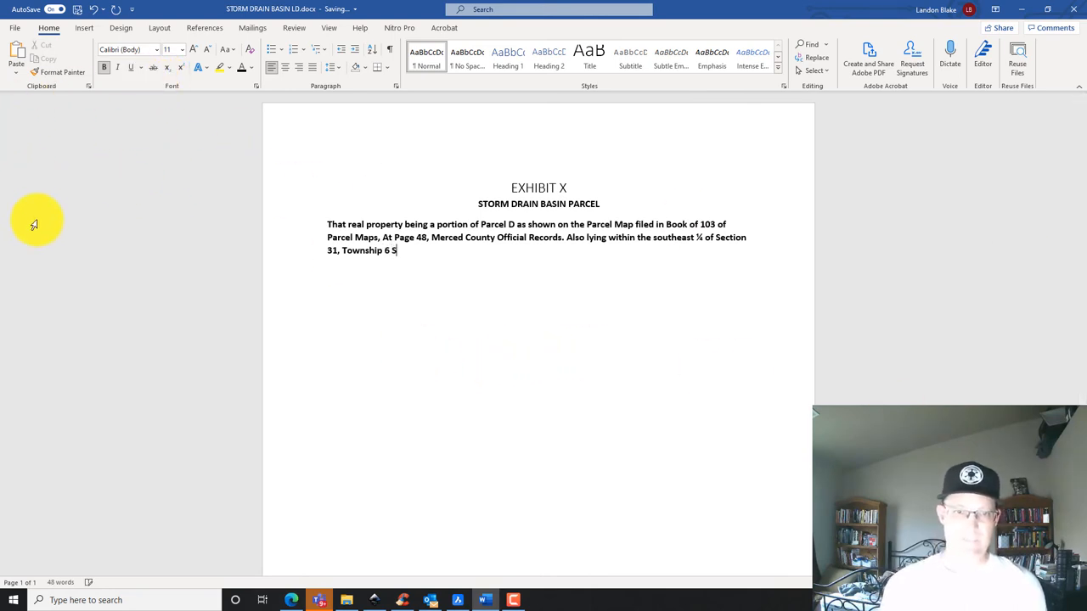
{"action": "type", "text": "outh, Range"}
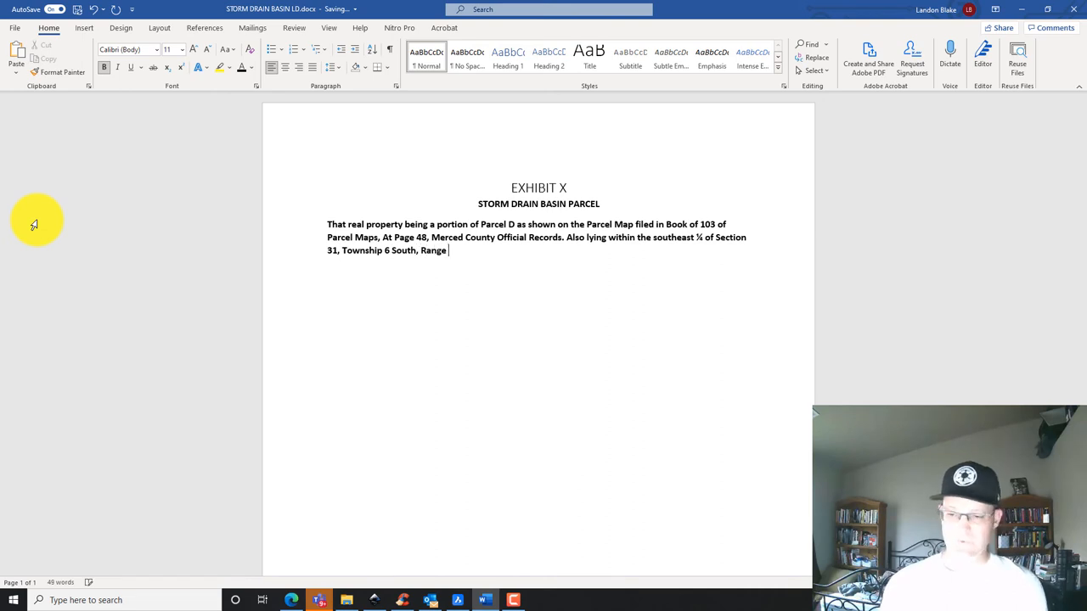
{"action": "type", "text": "14 East, Mount Dia"}
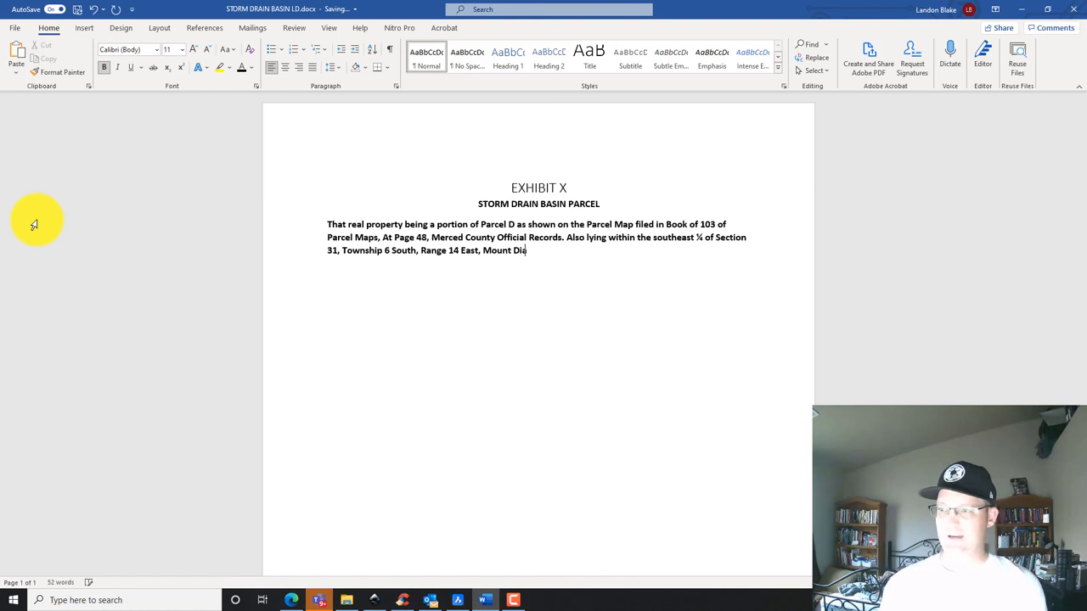
Add 'Mount Diablo Baseline and Meridian, City of Merced, County of Merced, State of California'
{"action": "type", "text": "blo"}
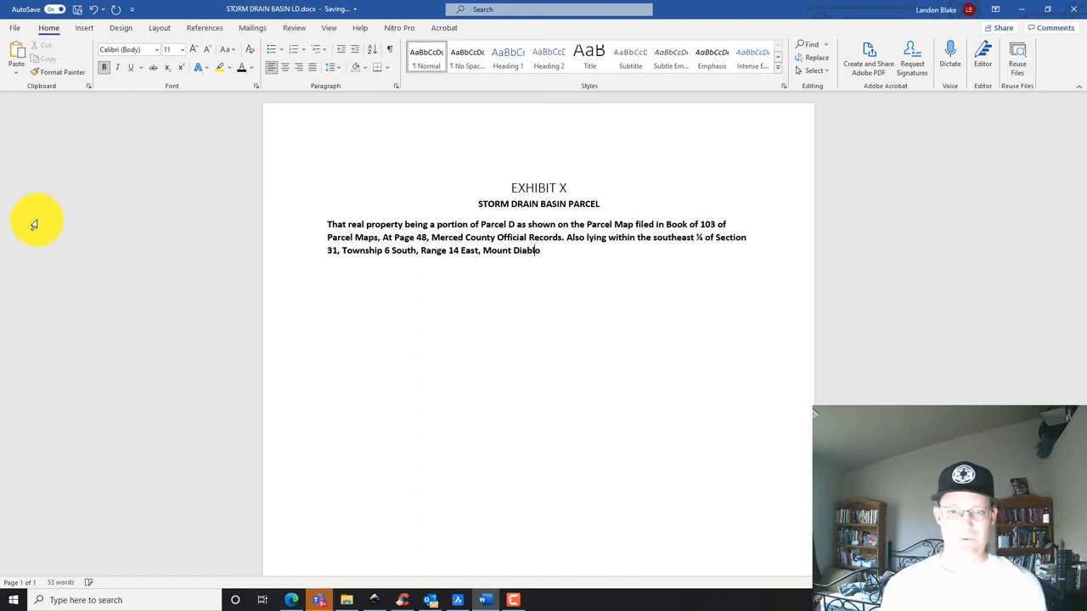
{"action": "type", "text": "Baseline and Me"}
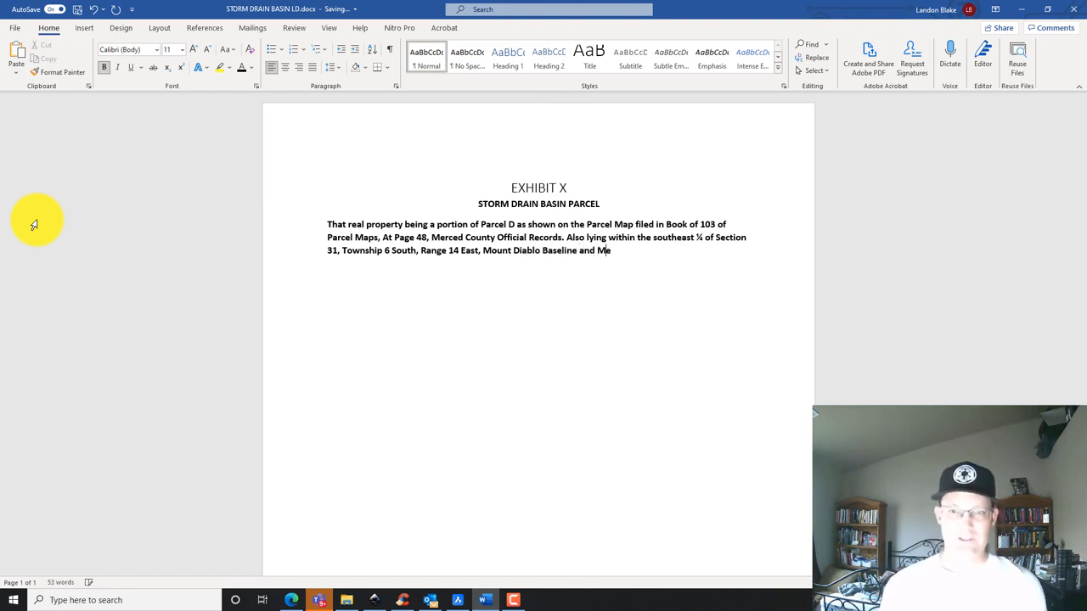
{"action": "type", "text": "ridian,"}
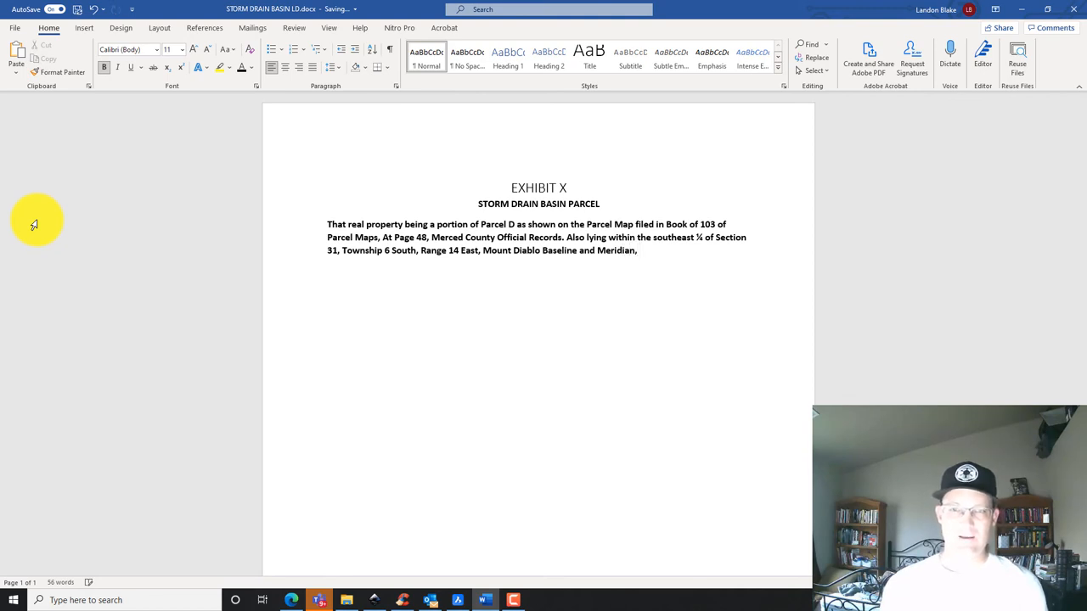
{"action": "type", "text": "s"}
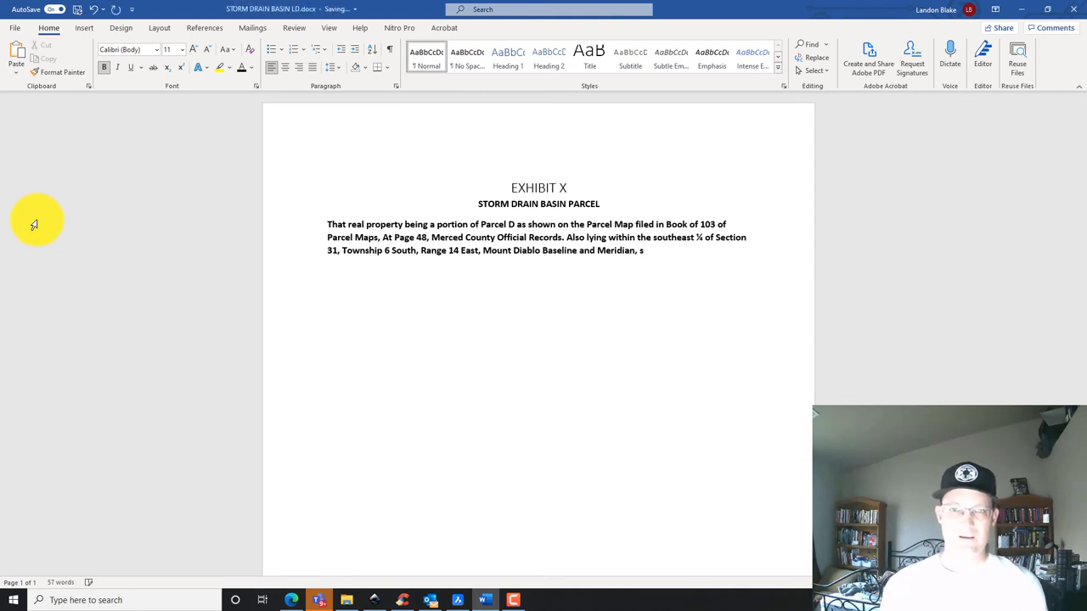
{"action": "key", "text": "Backspace"}
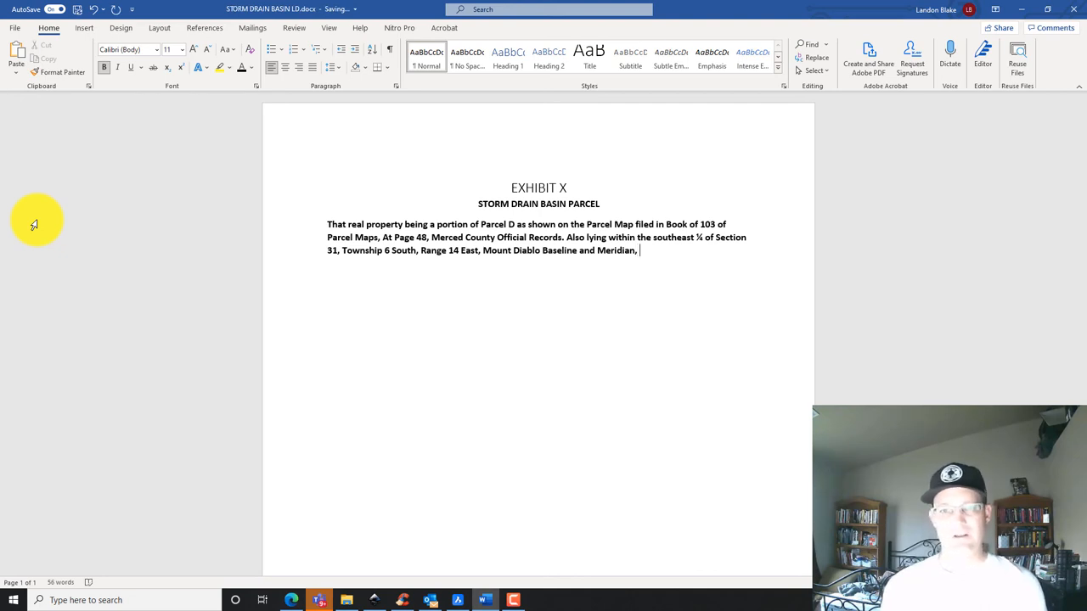
{"action": "type", "text": "City of Merced,"}
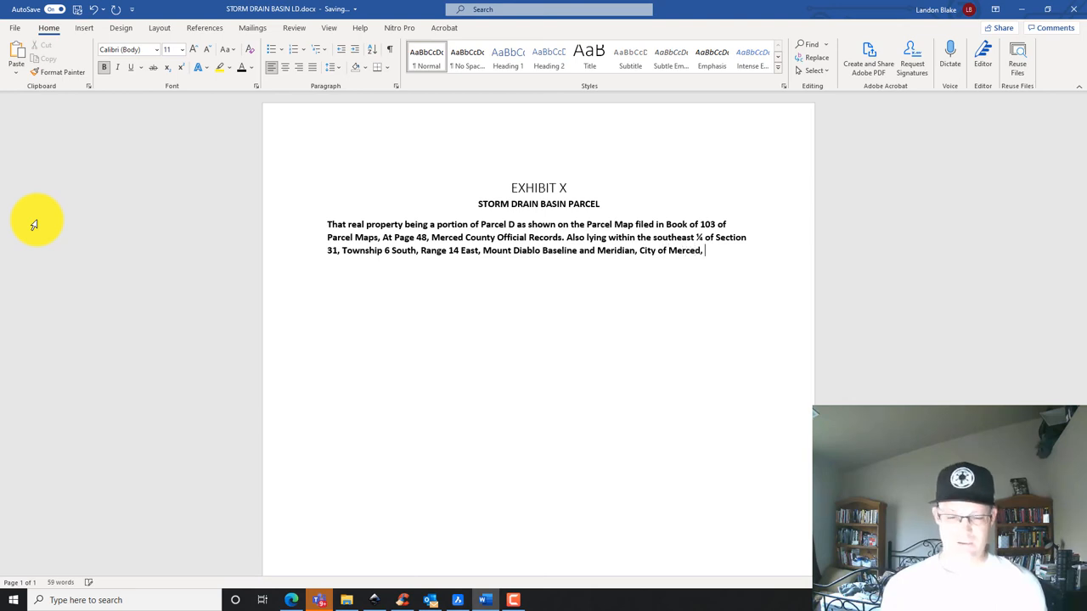
{"action": "type", "text": "Cou"}
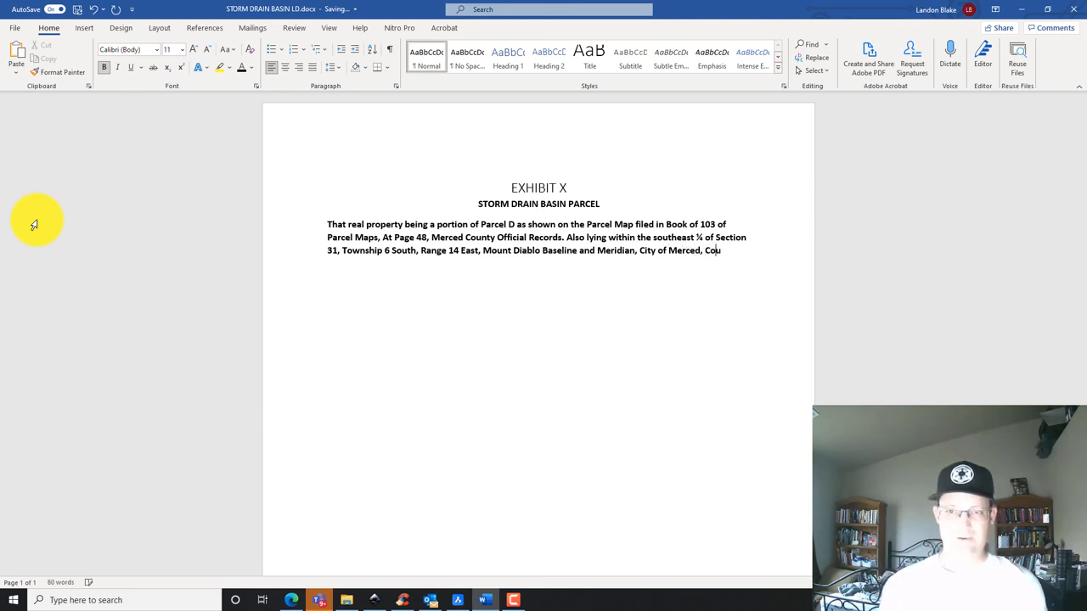
{"action": "type", "text": "nty of Merced,."}
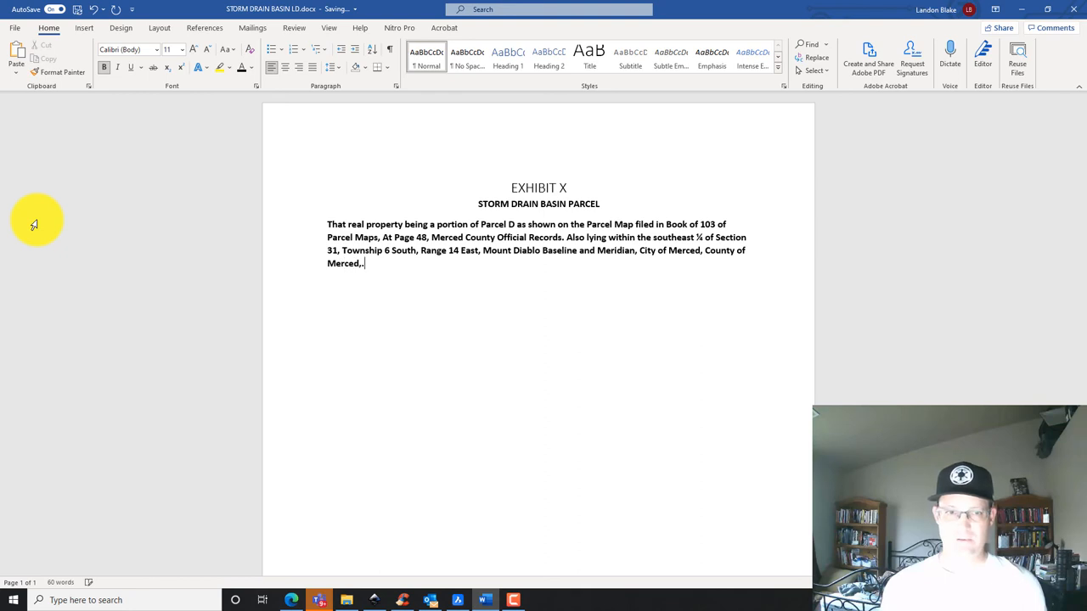
{"action": "type", "text": "State of"}
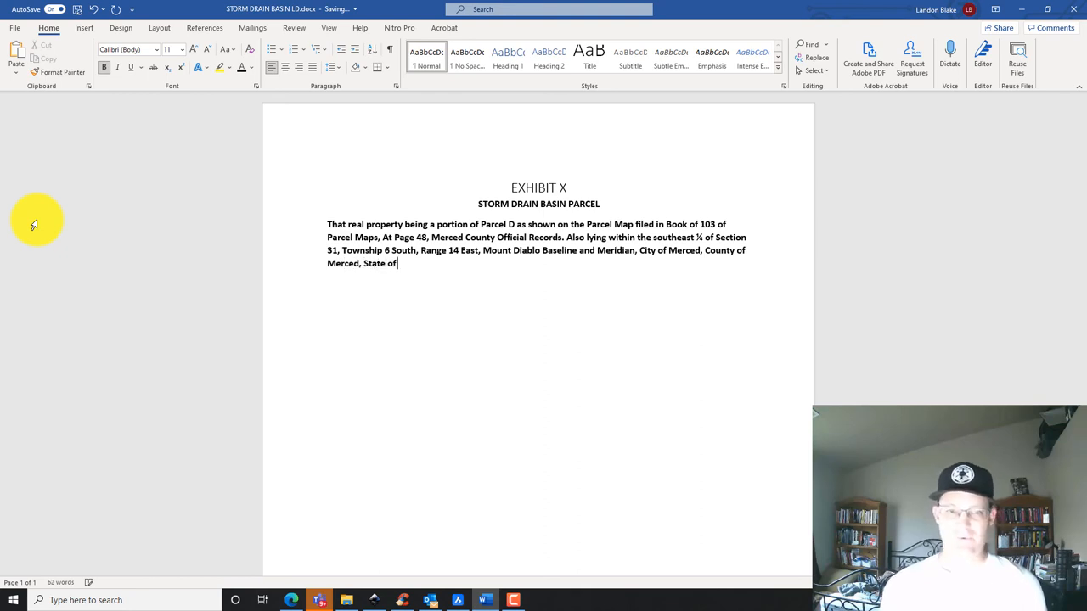
{"action": "type", "text": "California."}
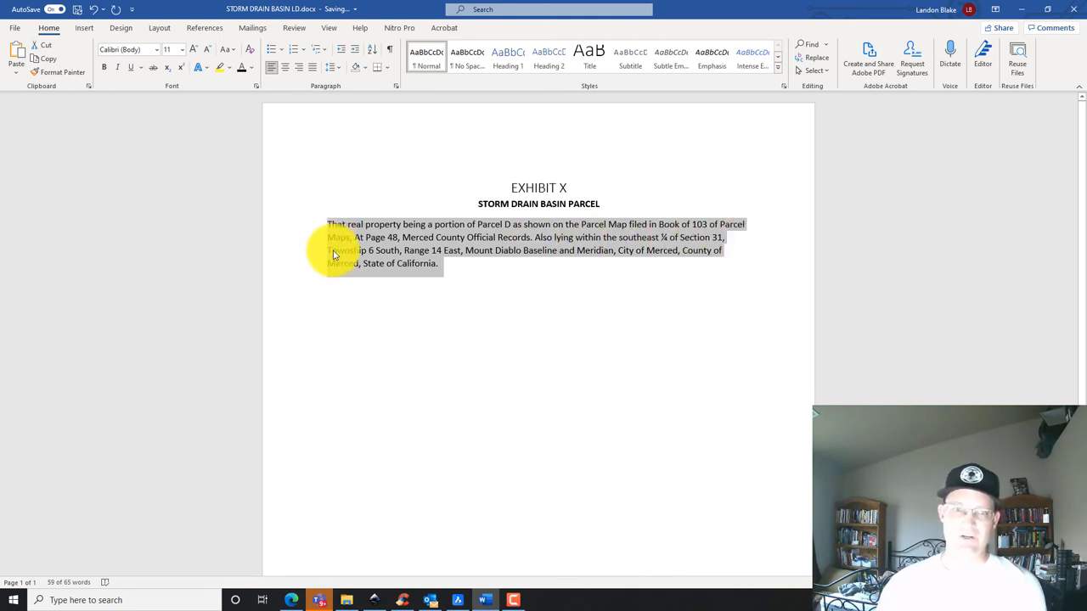
{"action": "mouse_move", "coordinate": [533, 269]}
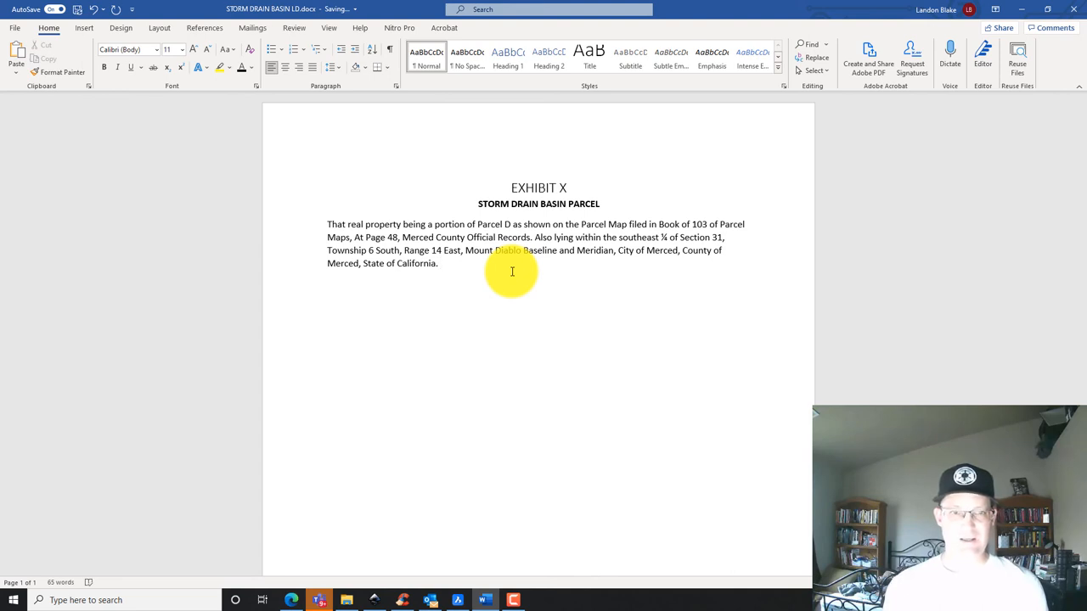
Finish the paragraph with 'Said parcel being more particularly described as follows:'
{"action": "type", "text": "Said parcel being more parti"}
{"action": "type", "text": " parcel of"}
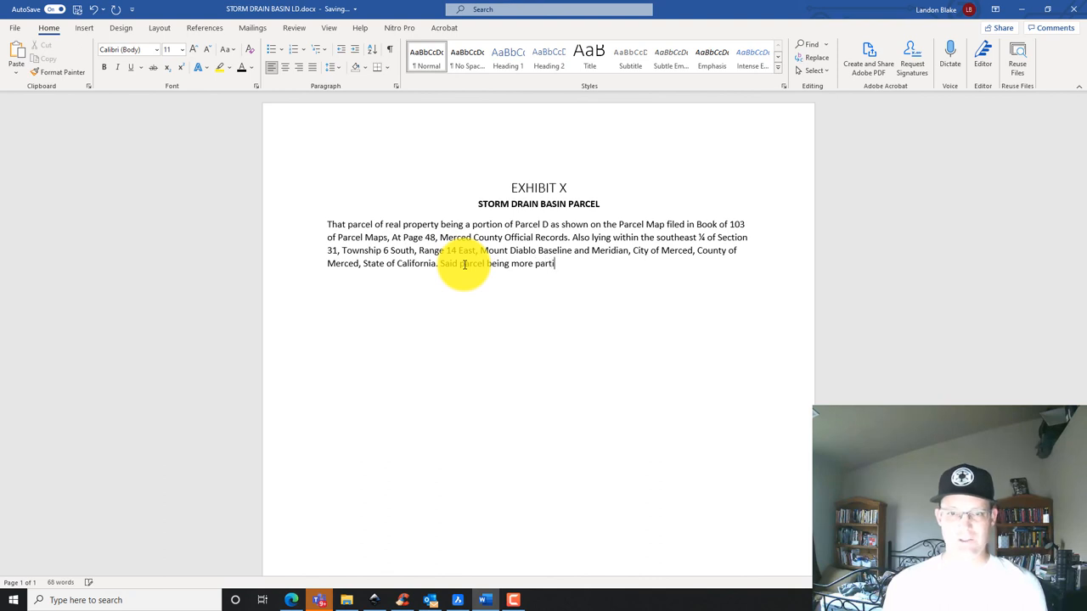
{"action": "type", "text": "cularly"}
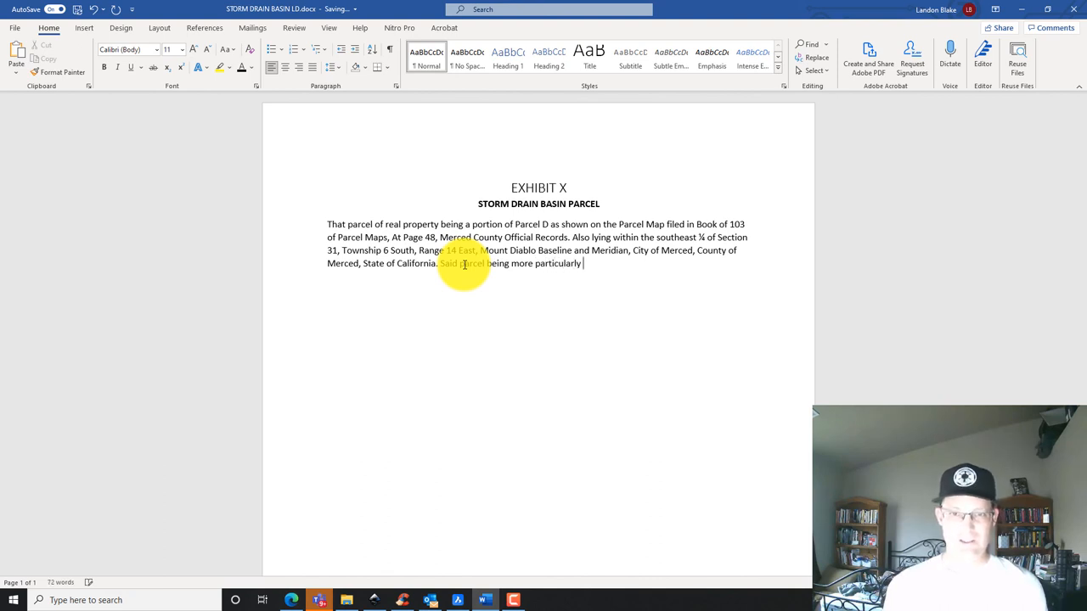
{"action": "type", "text": "described as f"}
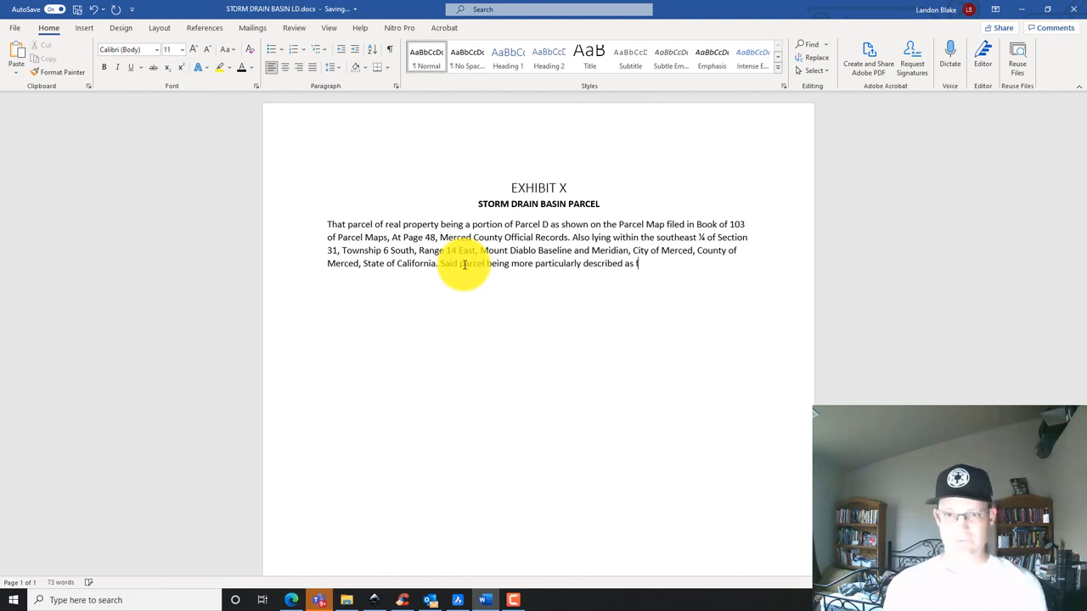
{"action": "type", "text": "follows:"}
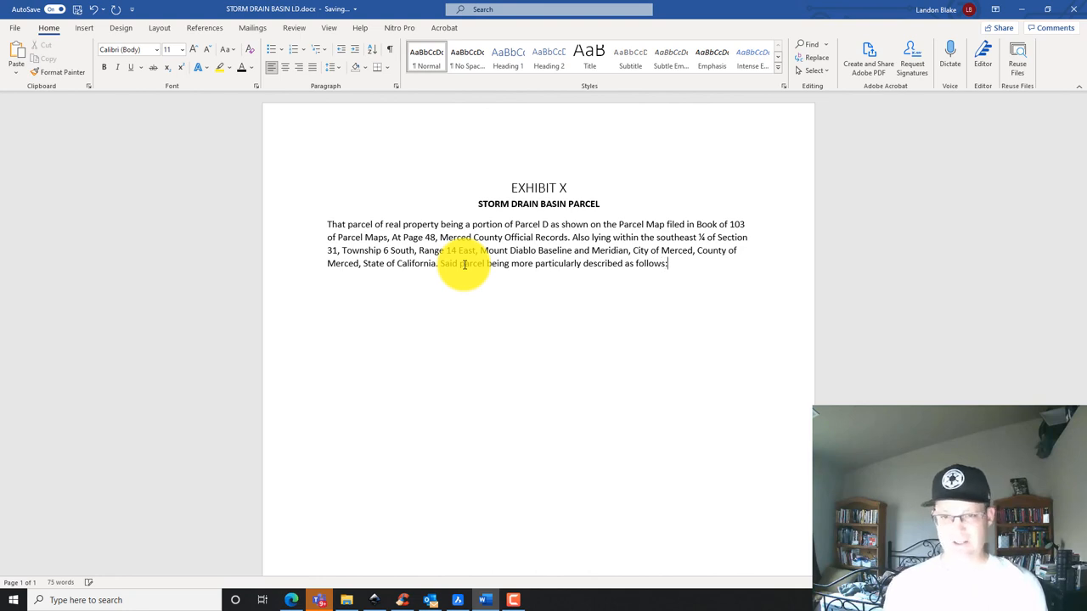